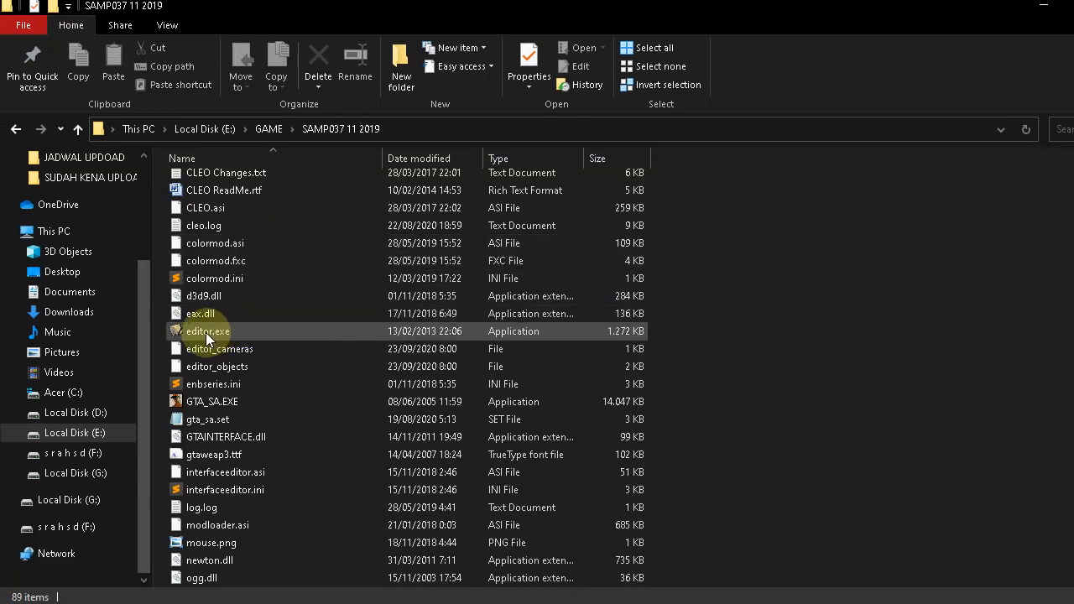
Launch editor.exe from the SAMP037 game folder to start Map Construction.
click(206, 331)
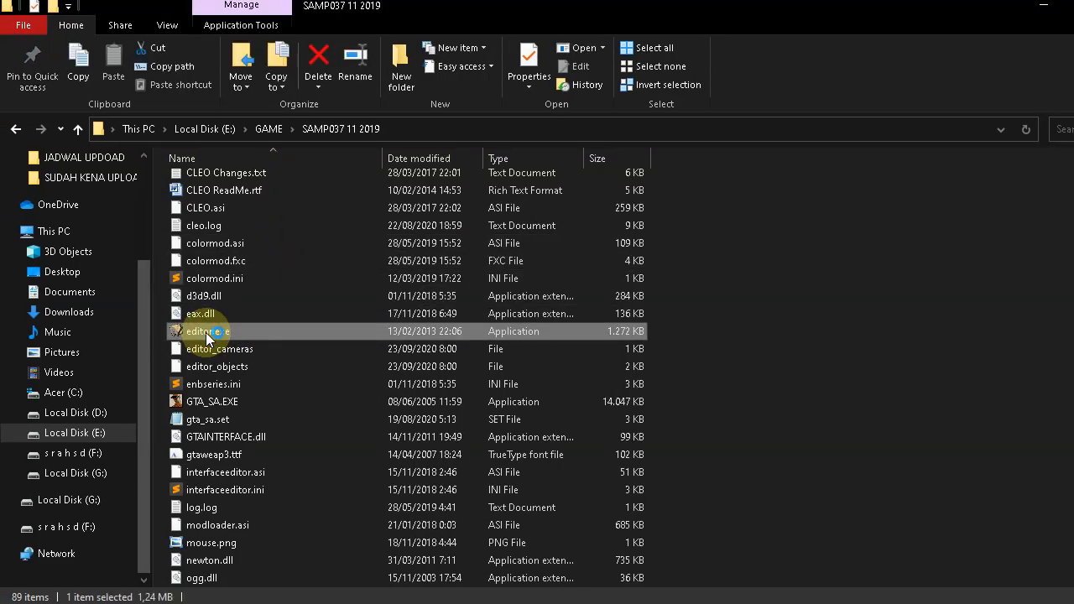
double_click(206, 330)
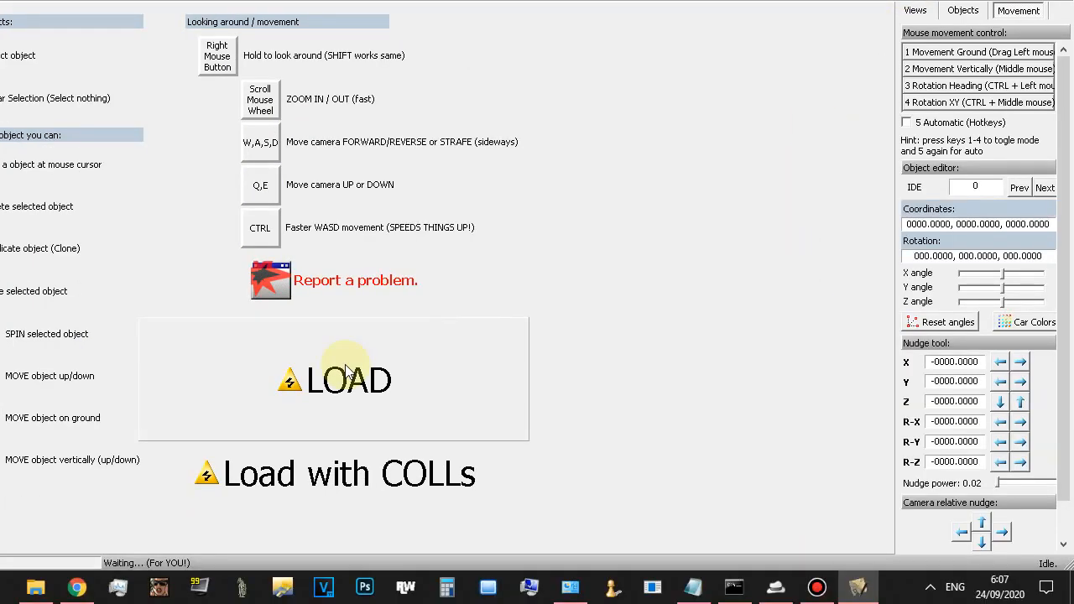
Load the game world into the editor from the start screen.
click(349, 379)
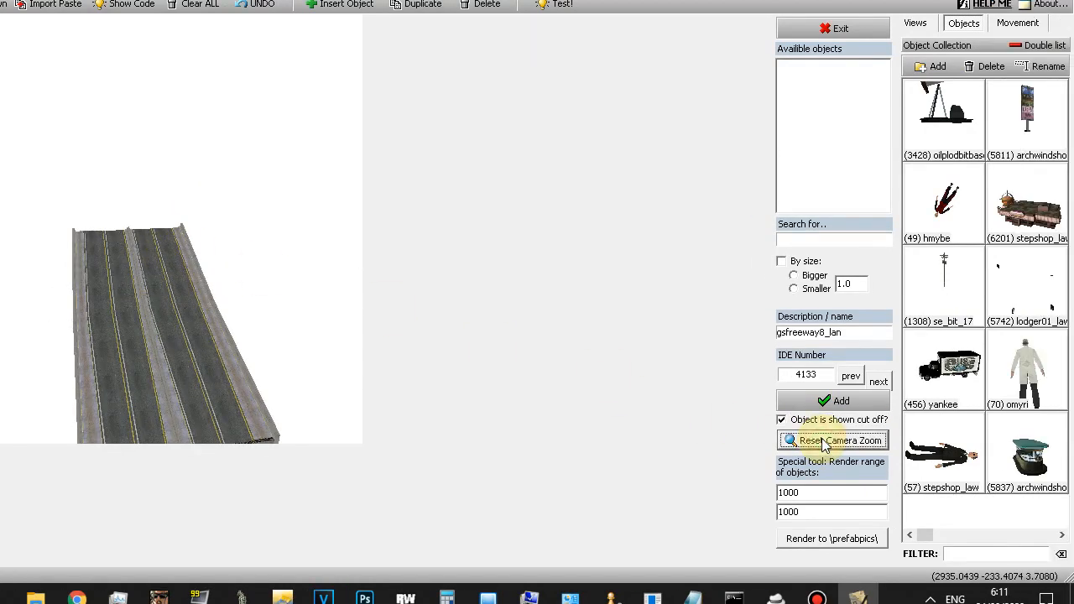
Add the gsfreeway8_lan freeway piece (IDE 4133) to the map and object collection.
click(832, 440)
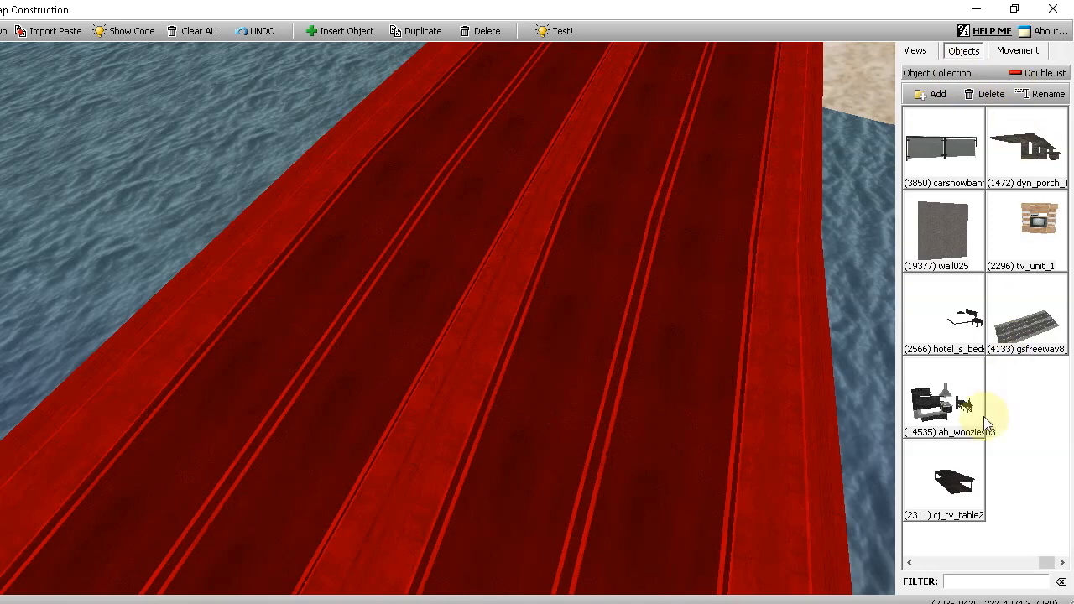
Add a barrier object from the collection to the map along the road.
click(1026, 316)
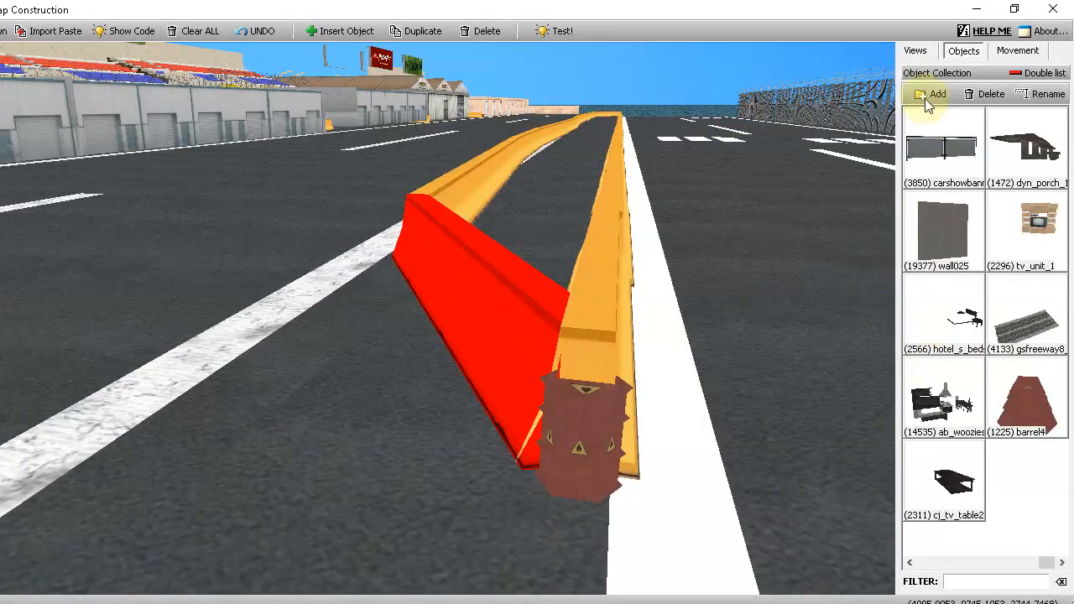
click(929, 94)
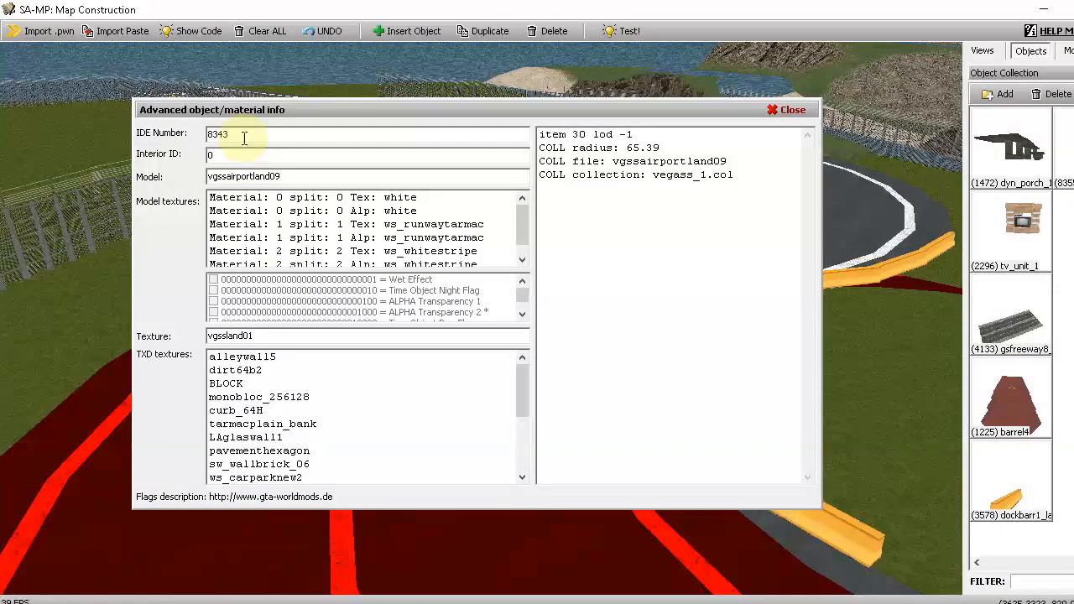
Note the vgssairportland09 IDE 8343 and add the curved airport road piece to the map.
triple_click(243, 134)
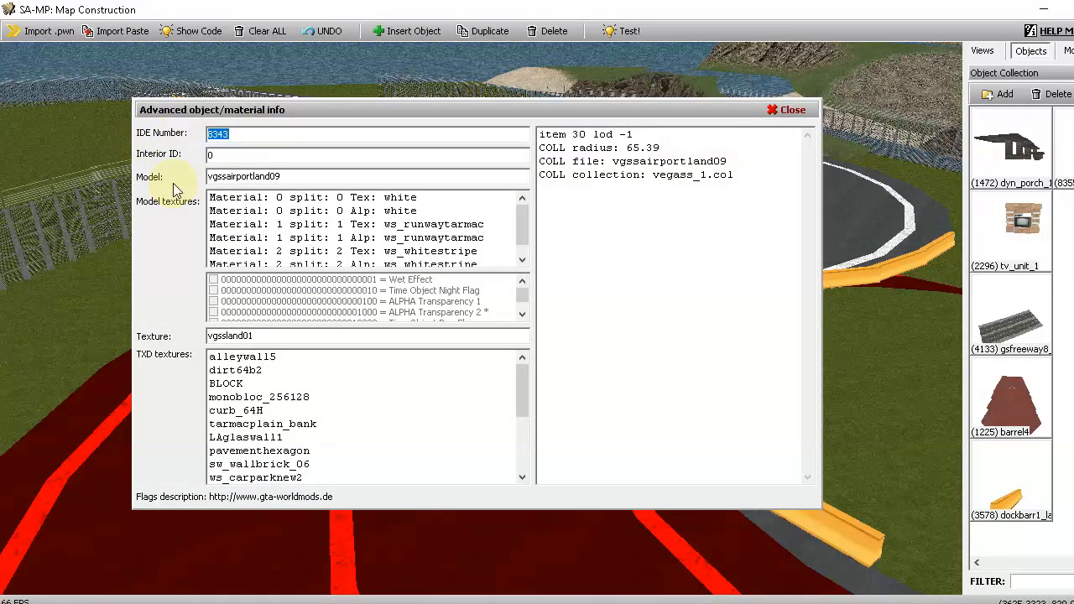
click(366, 154)
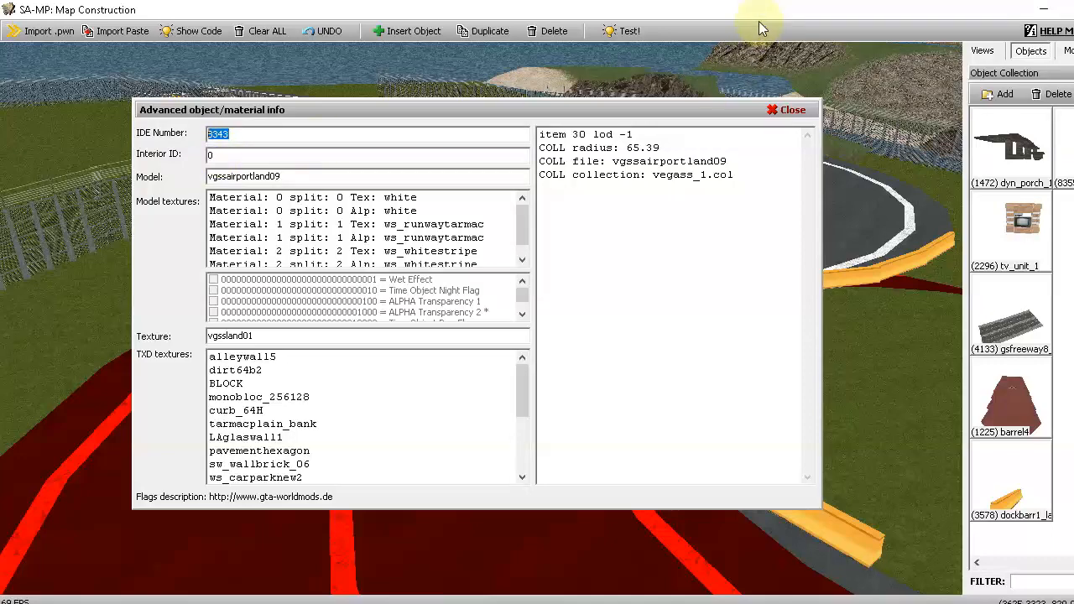
click(785, 109)
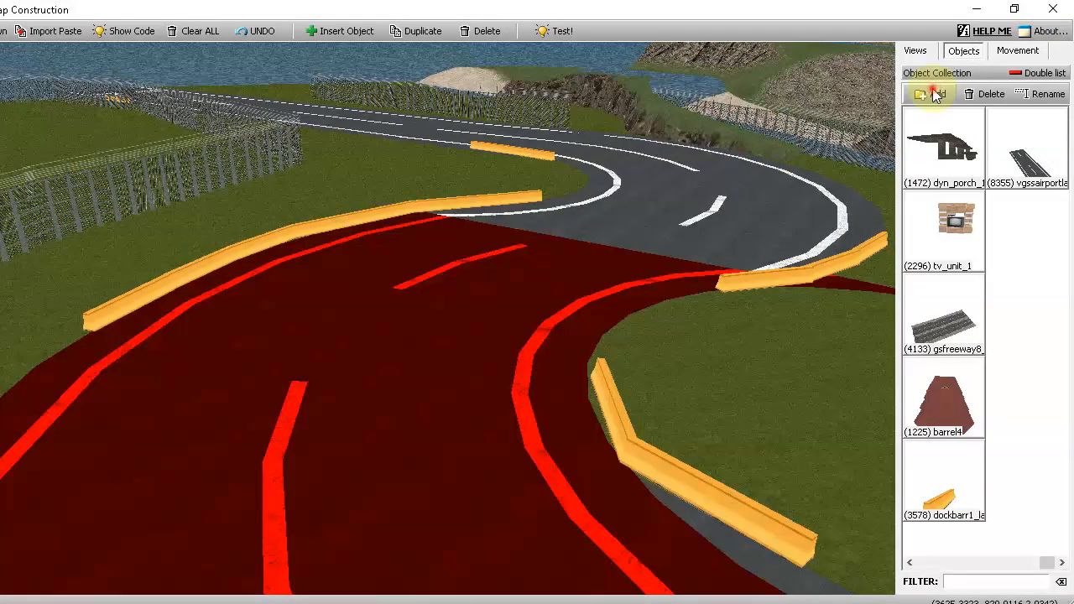
click(934, 94)
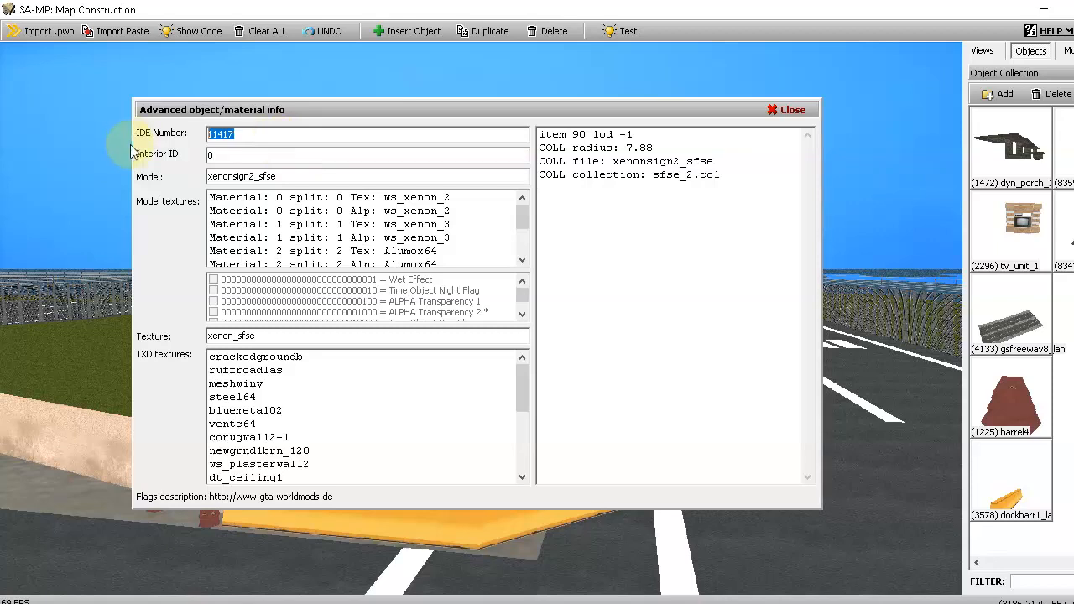
mouse_move(176, 188)
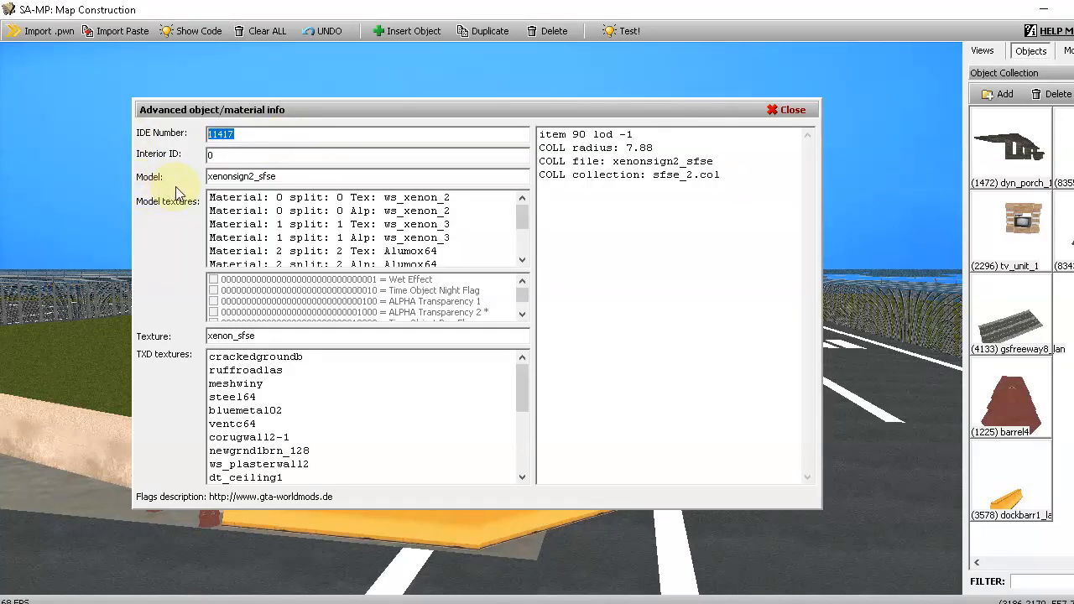
mouse_move(584, 18)
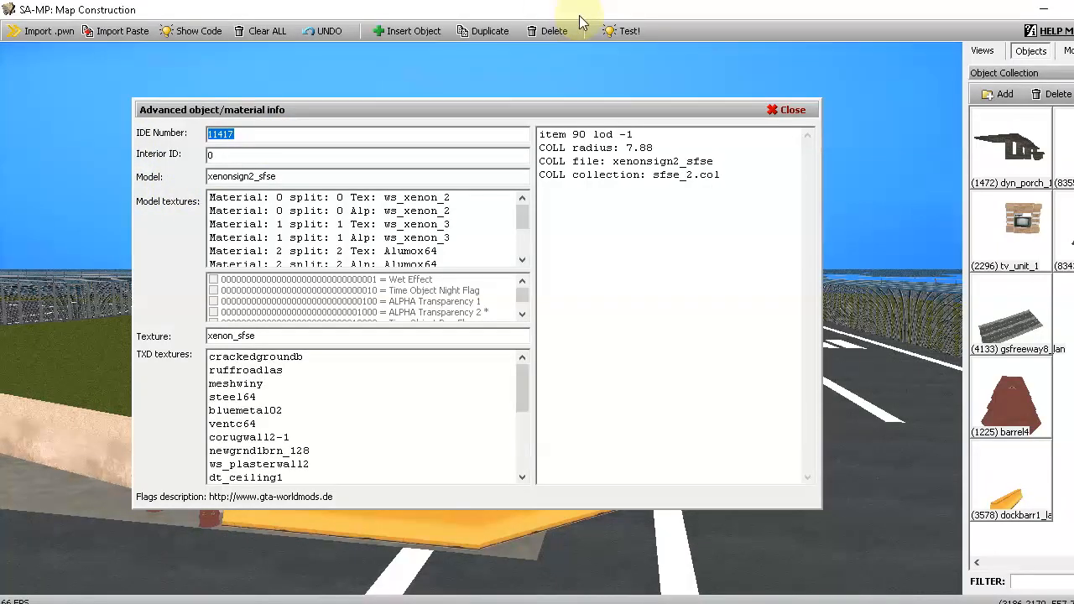
Add the xenonsign2_sfse sign to the map at the track corner.
click(785, 109)
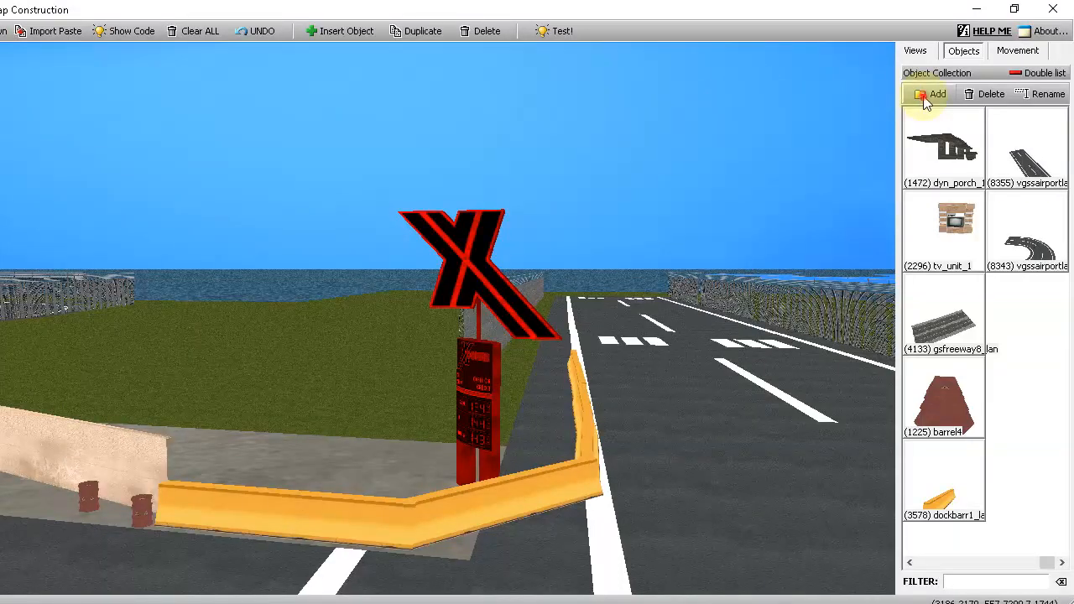
click(931, 94)
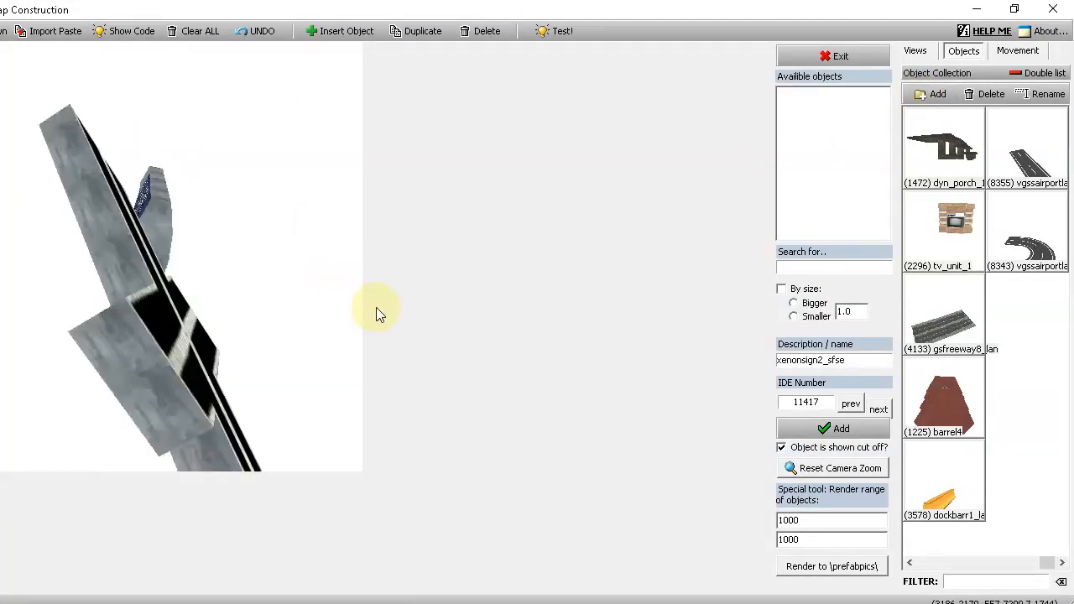
click(839, 429)
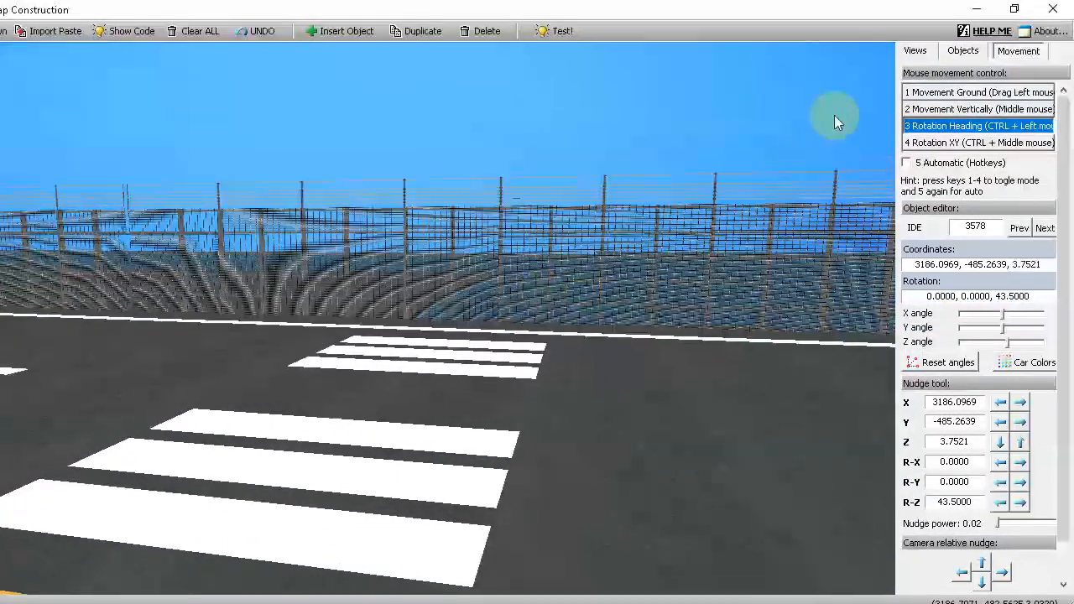
Page through the saved object collection to the vehicle entries around vegasswedge (506).
click(963, 51)
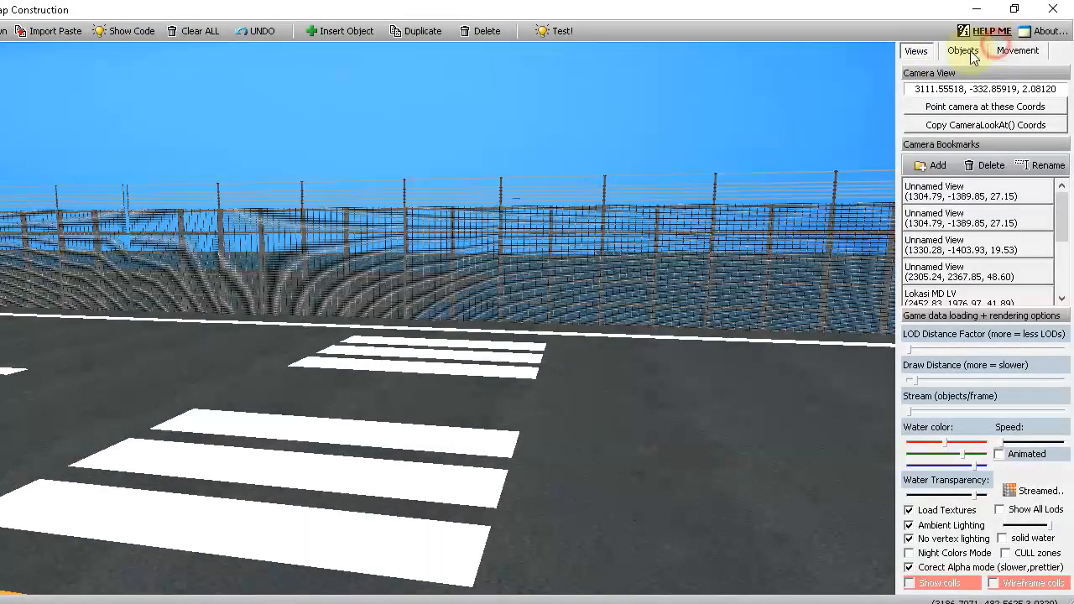
click(963, 50)
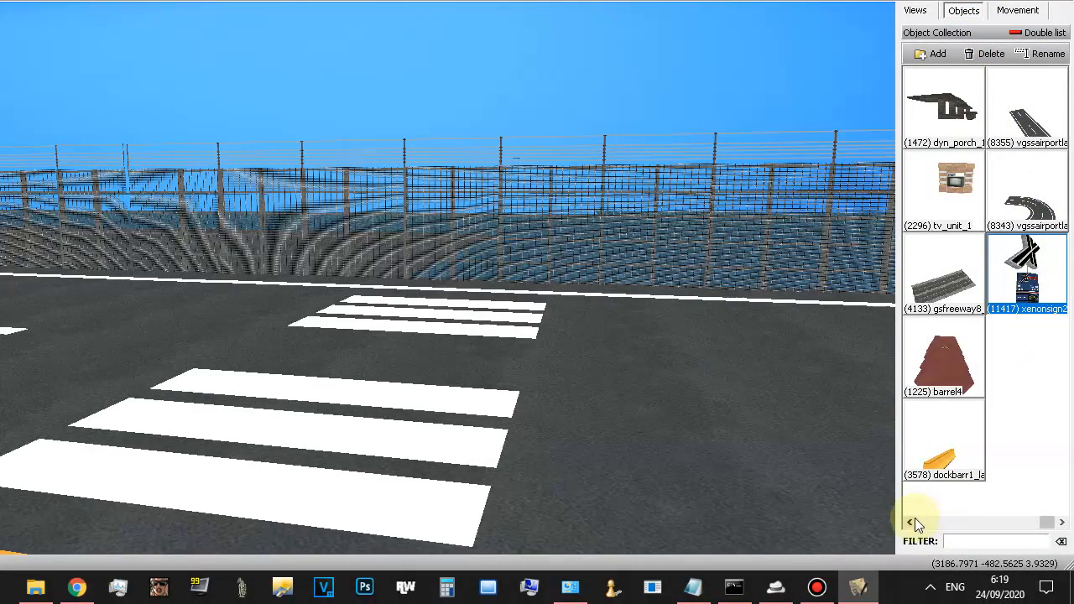
click(915, 521)
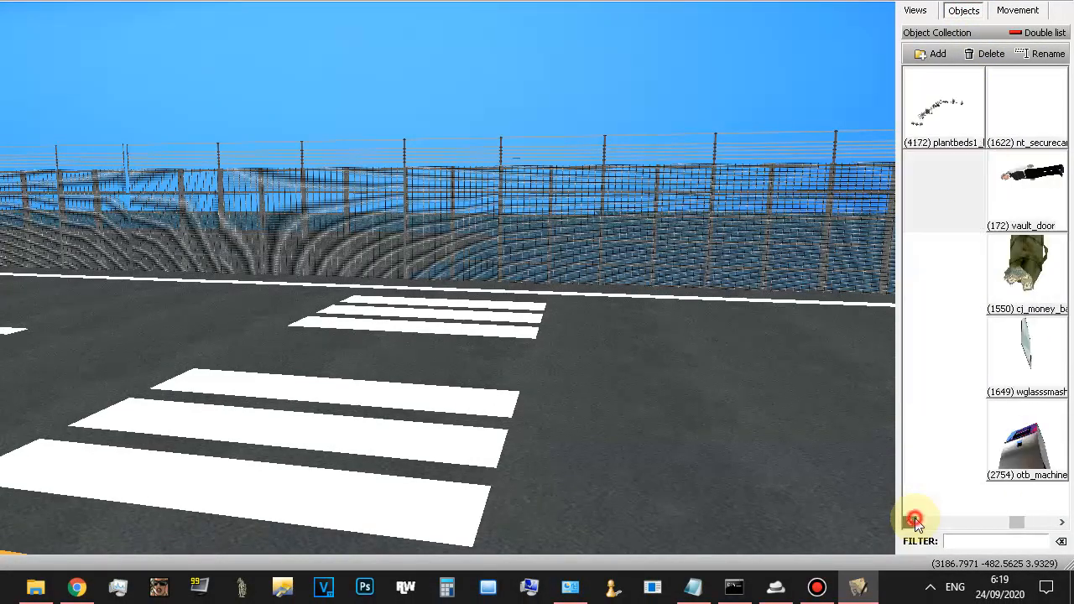
click(916, 521)
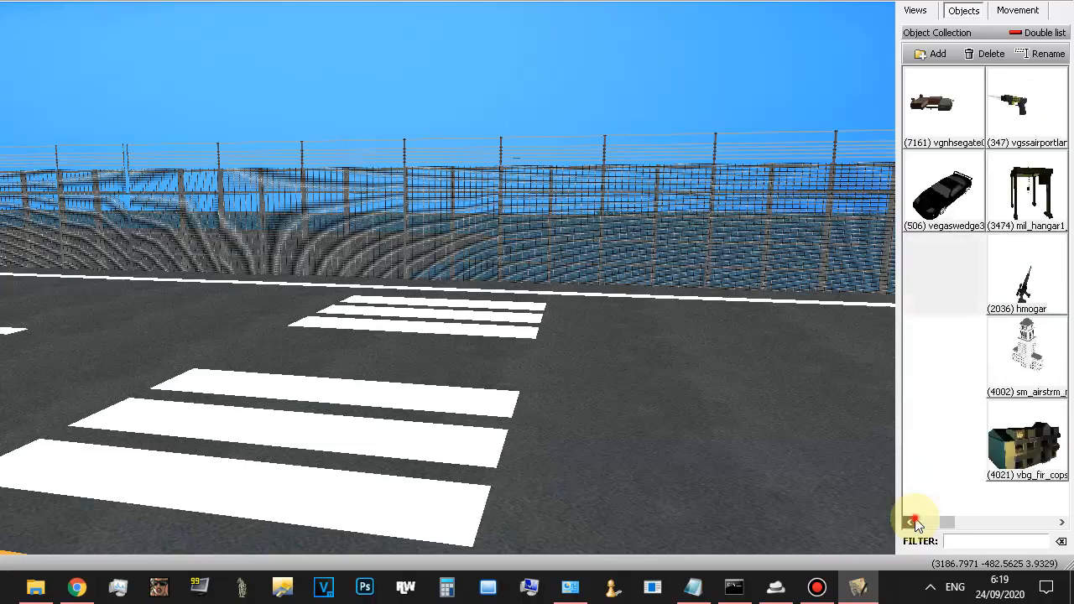
click(1062, 521)
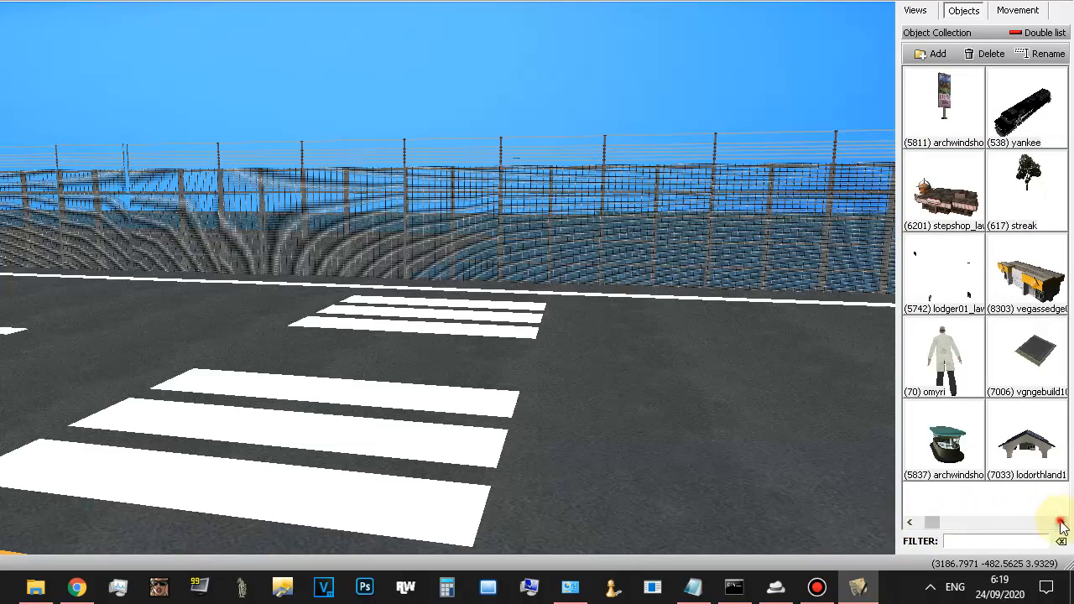
click(1060, 527)
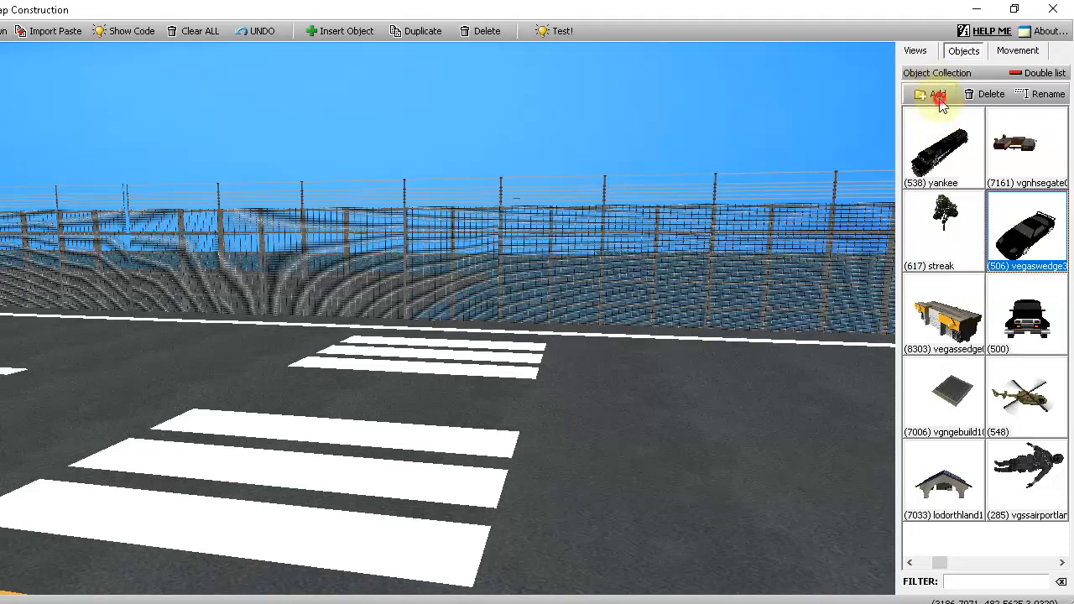
Add race car model IDE 503 to the object collection from the model browser.
click(936, 94)
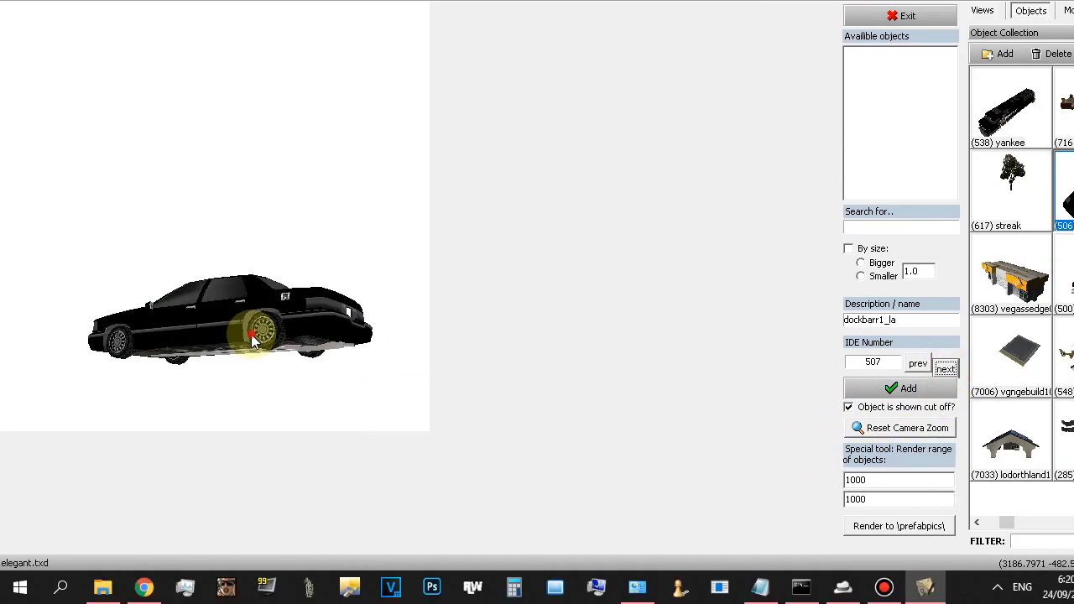
click(916, 362)
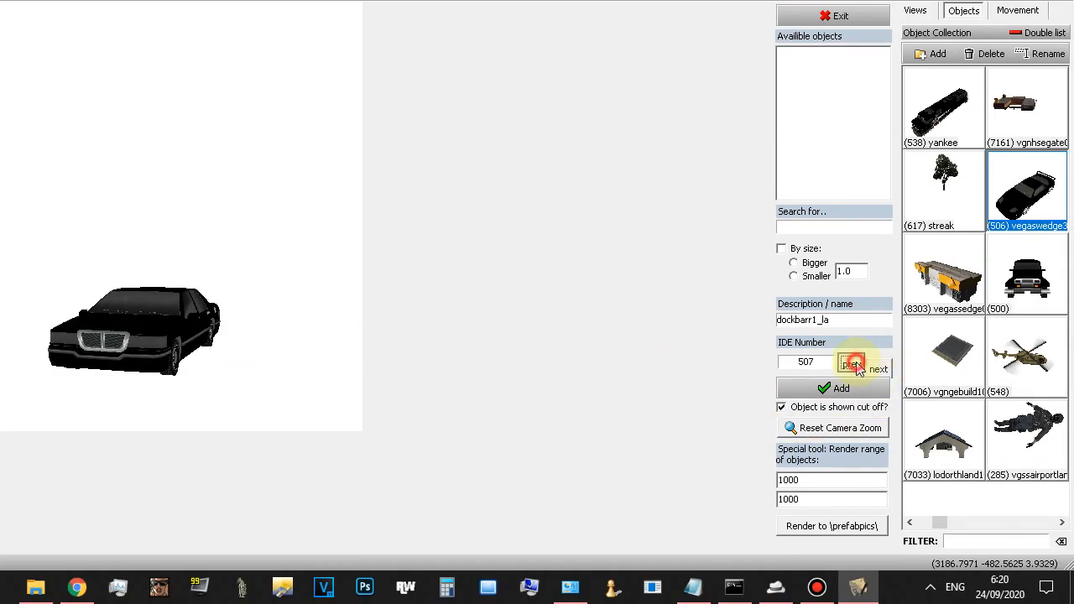
click(851, 364)
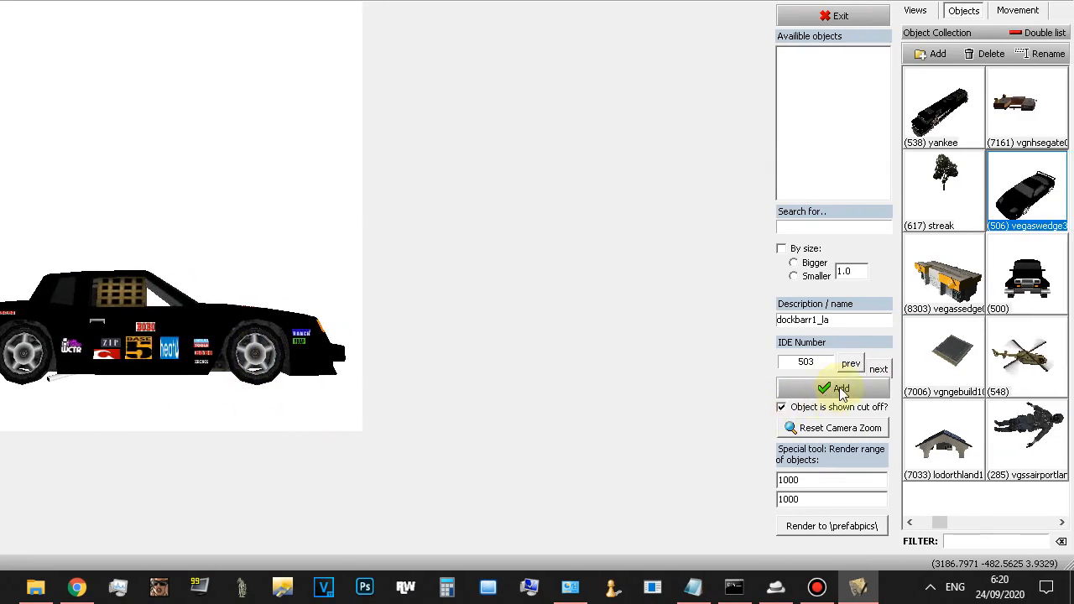
click(832, 389)
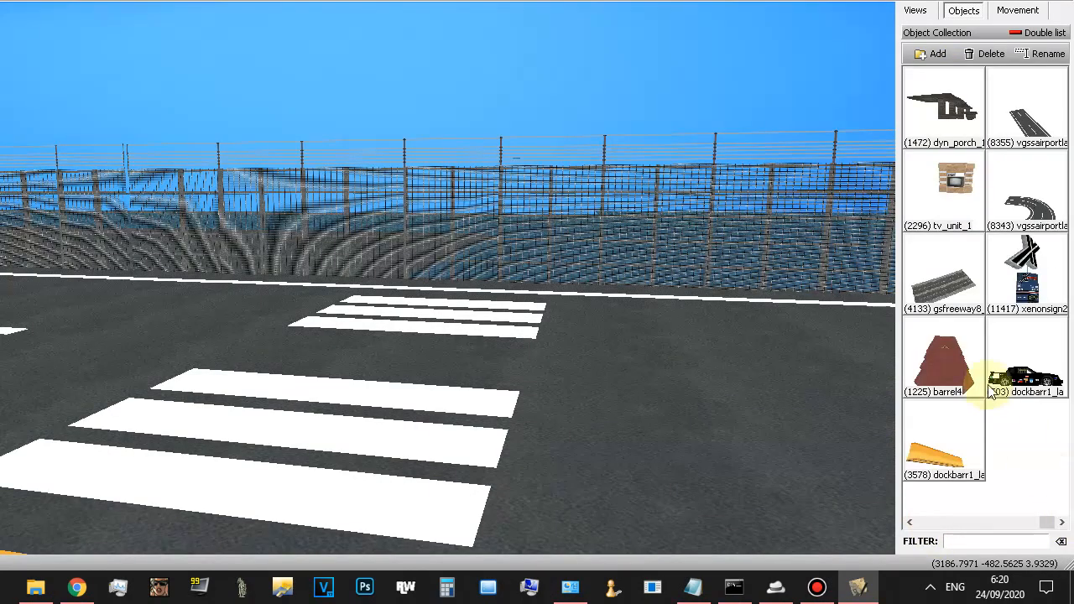
Place the race car on the start line and drop the character figure (IDE 102) onto the grid.
click(1027, 356)
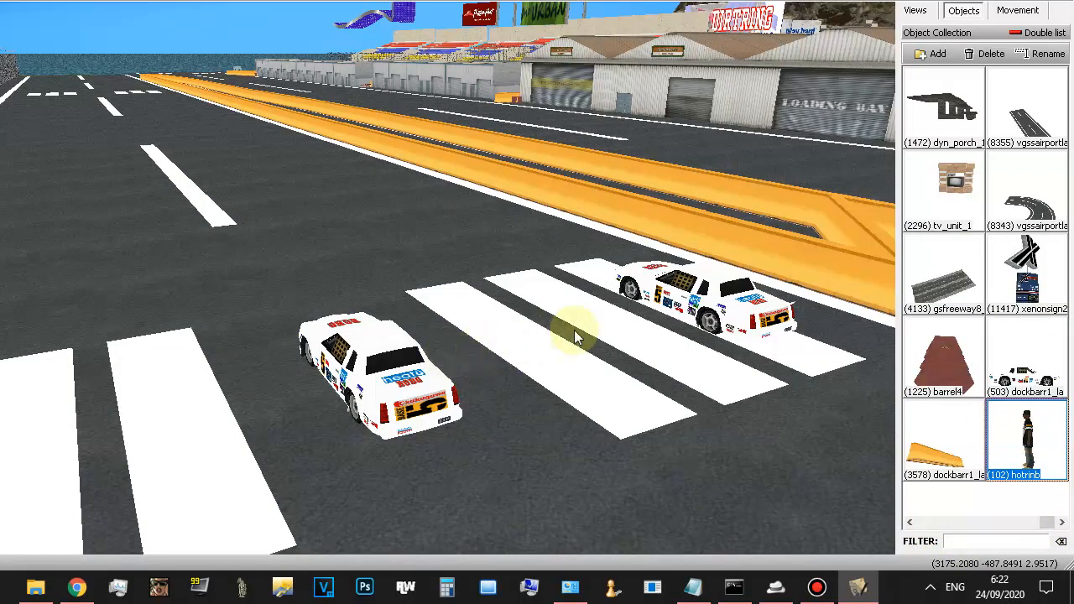
mouse_move(537, 352)
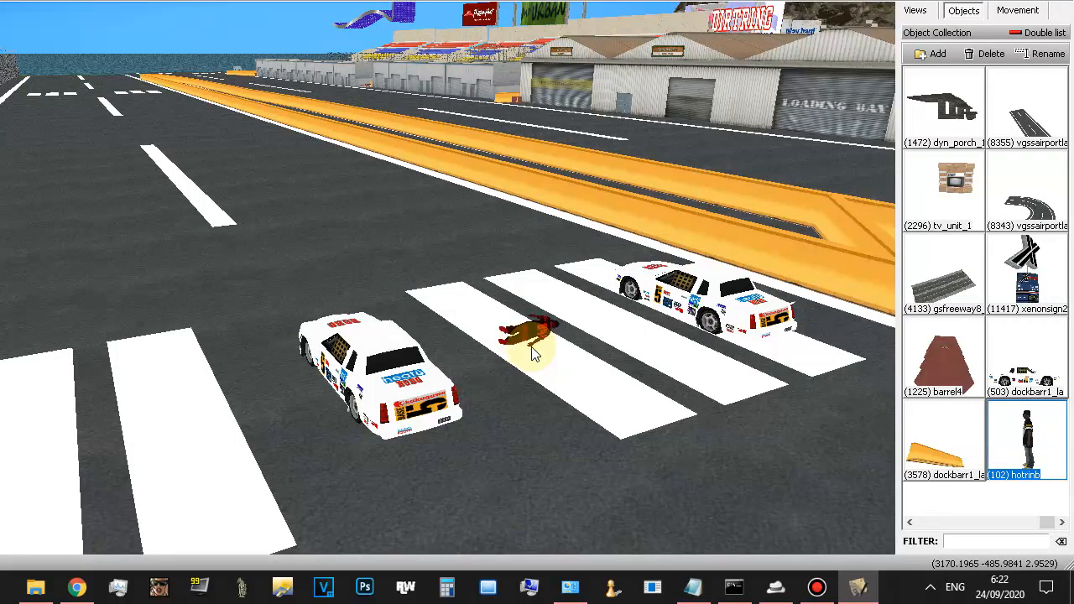
click(1016, 10)
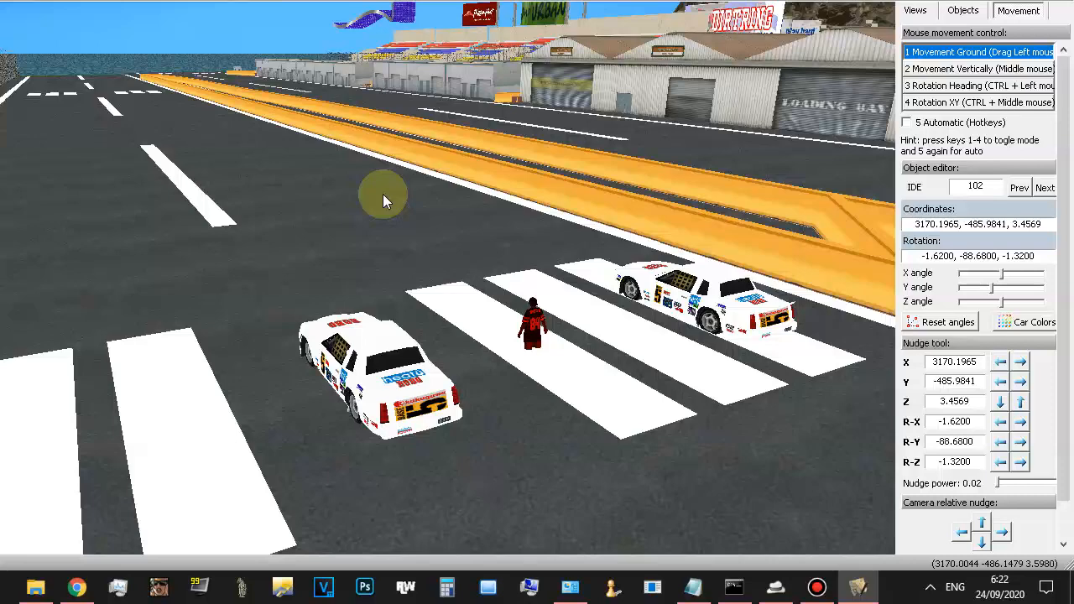
Stand the figure upright via rotation and insert a second figure beside it.
click(1020, 401)
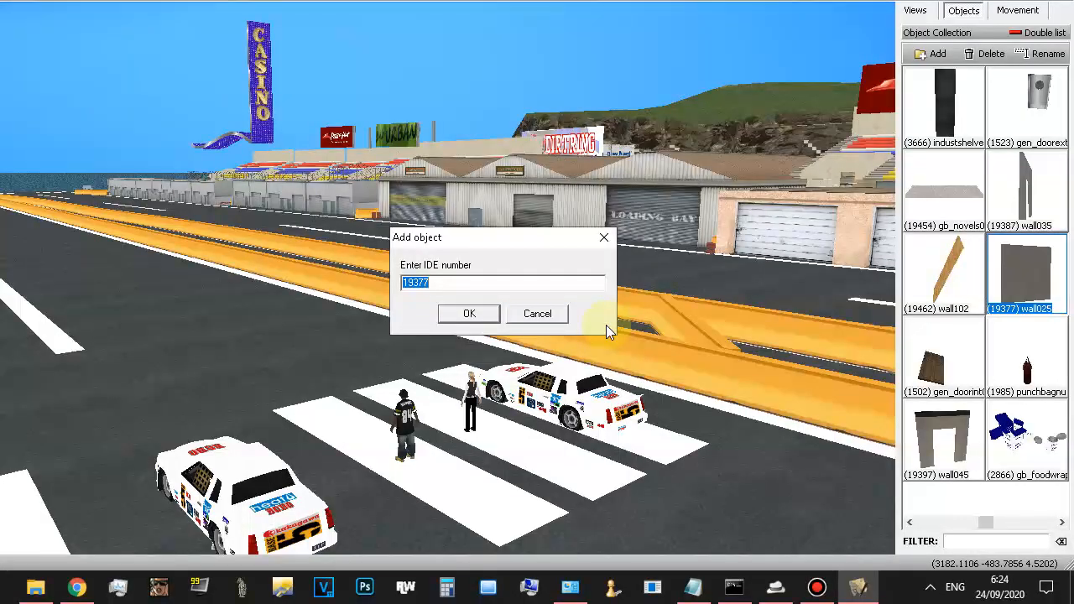
click(468, 314)
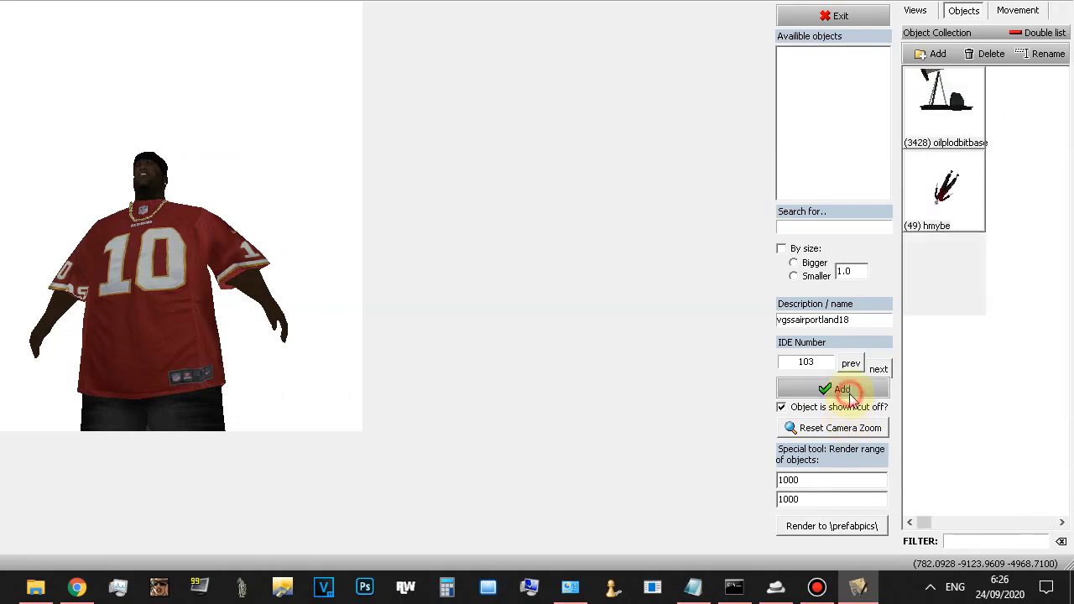
Add the number 10 jersey character (IDE 103) to the object collection.
click(832, 389)
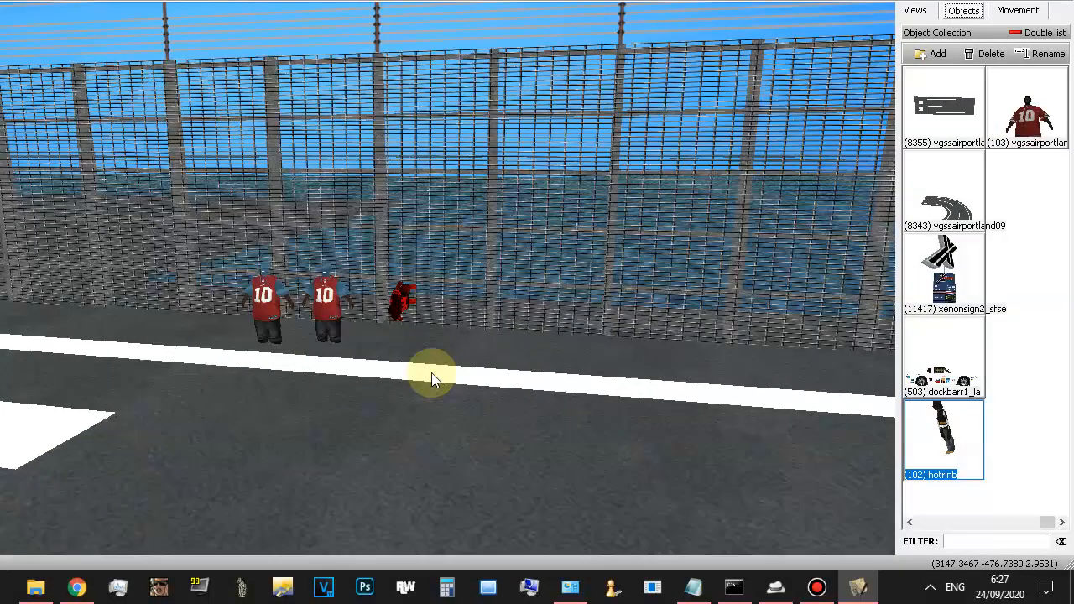
Drop the jersey figure by the trackside fence and adjust its rotation so it stands upright.
click(1016, 10)
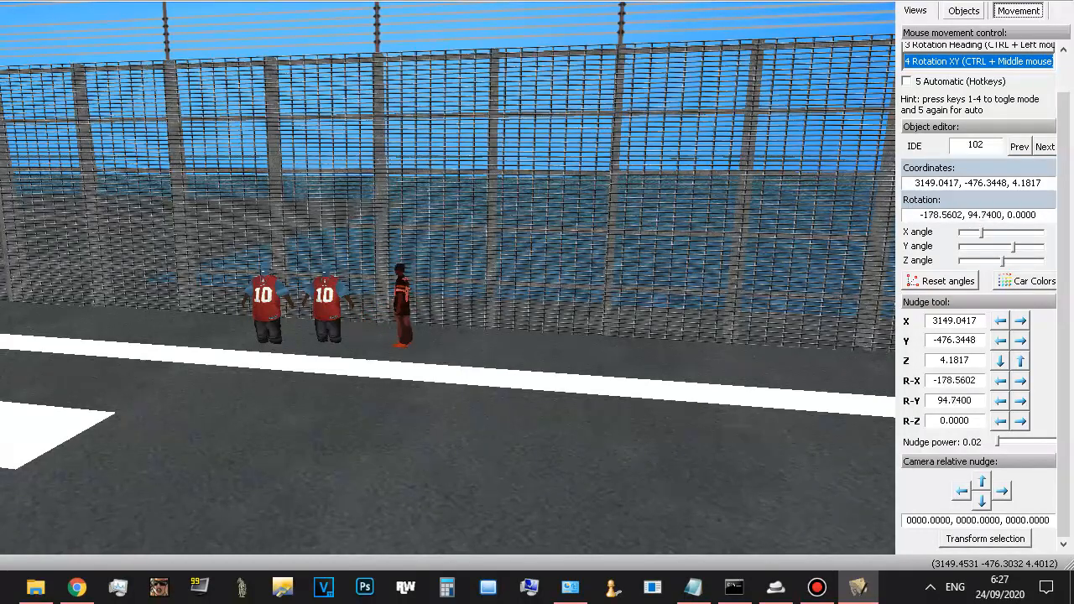
click(403, 286)
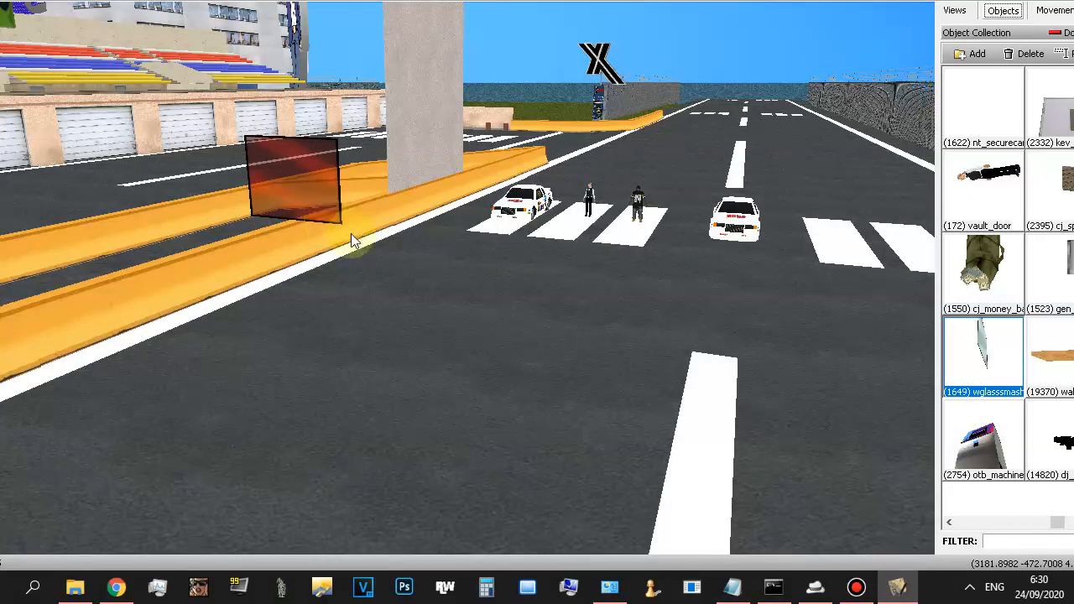
Select the glass panel and rotate it about Z to roughly 84.48 degrees.
click(1054, 10)
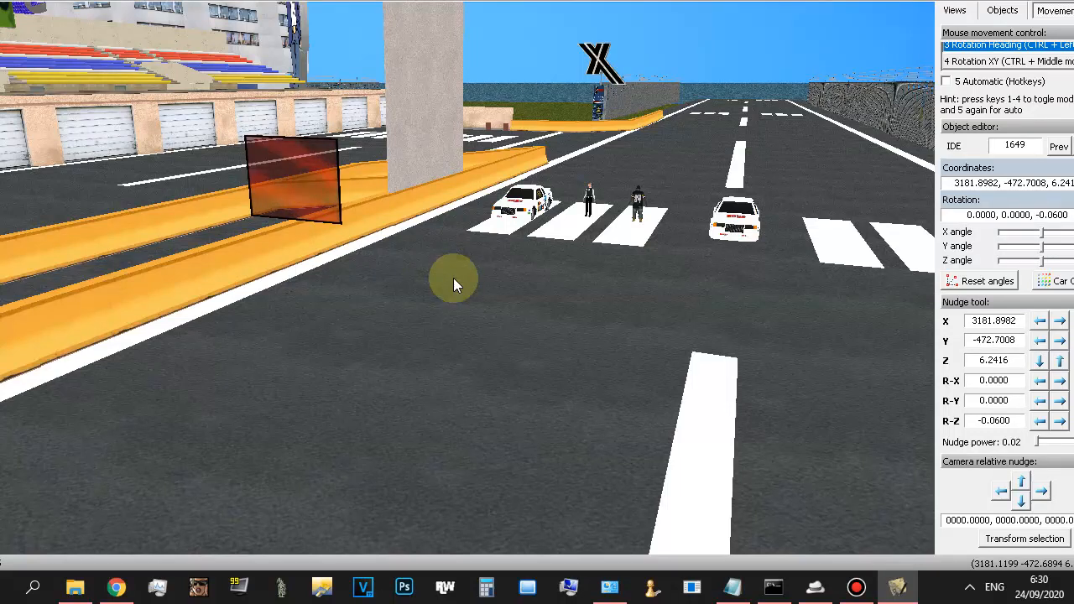
click(1060, 420)
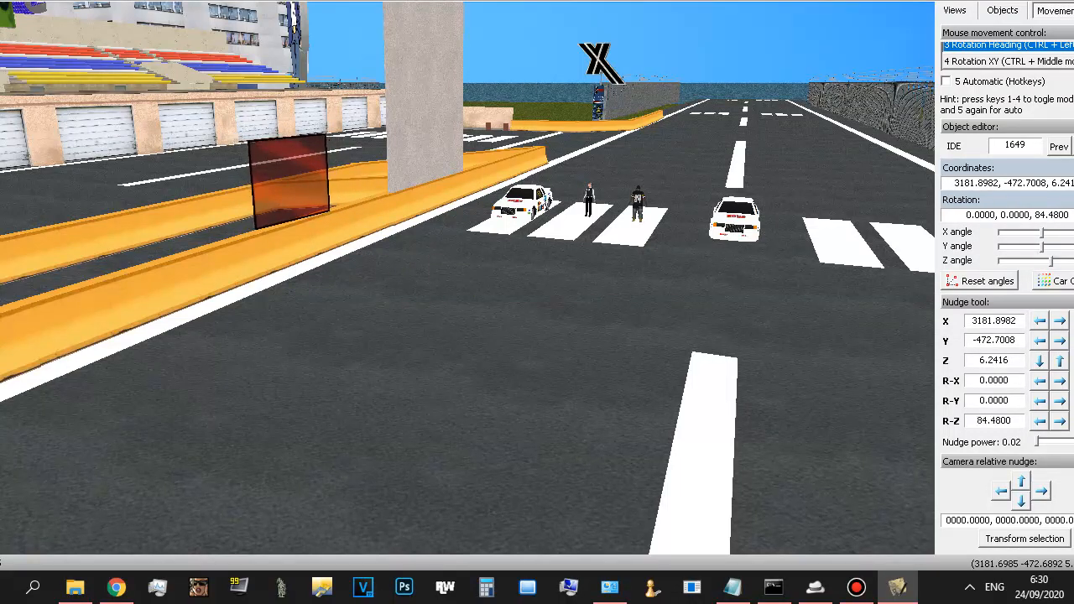
click(1062, 419)
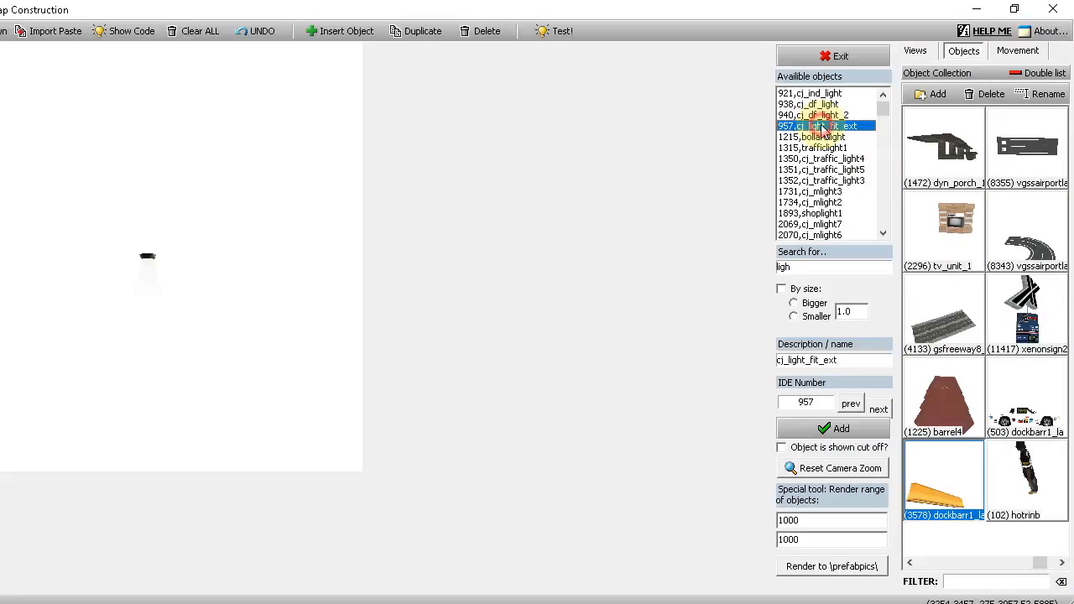
Preview light models in the browser and pick 1350 cj_traffic_light4.
click(812, 148)
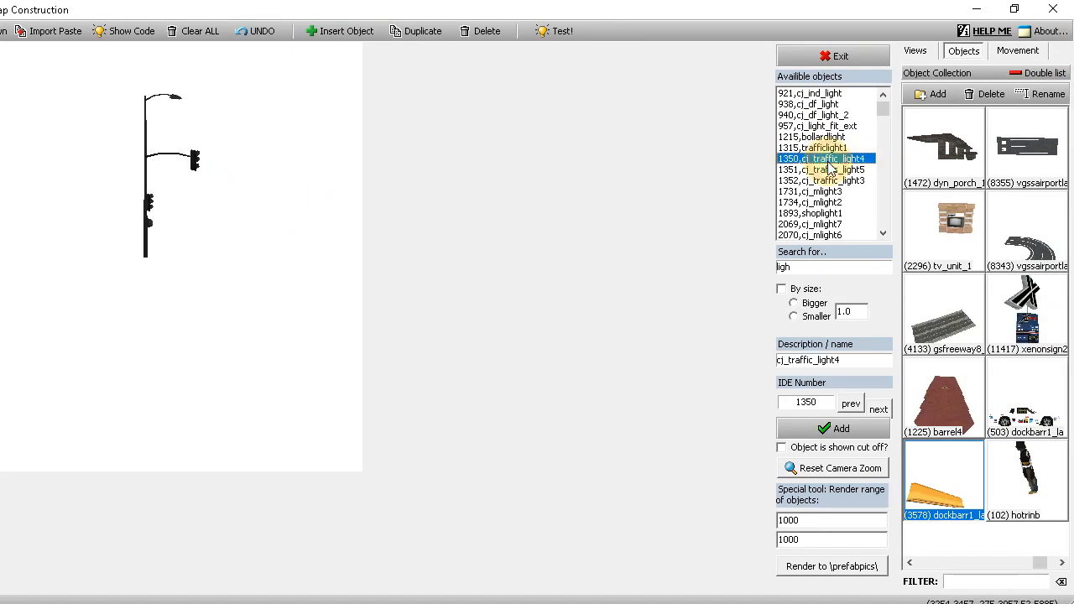
click(810, 191)
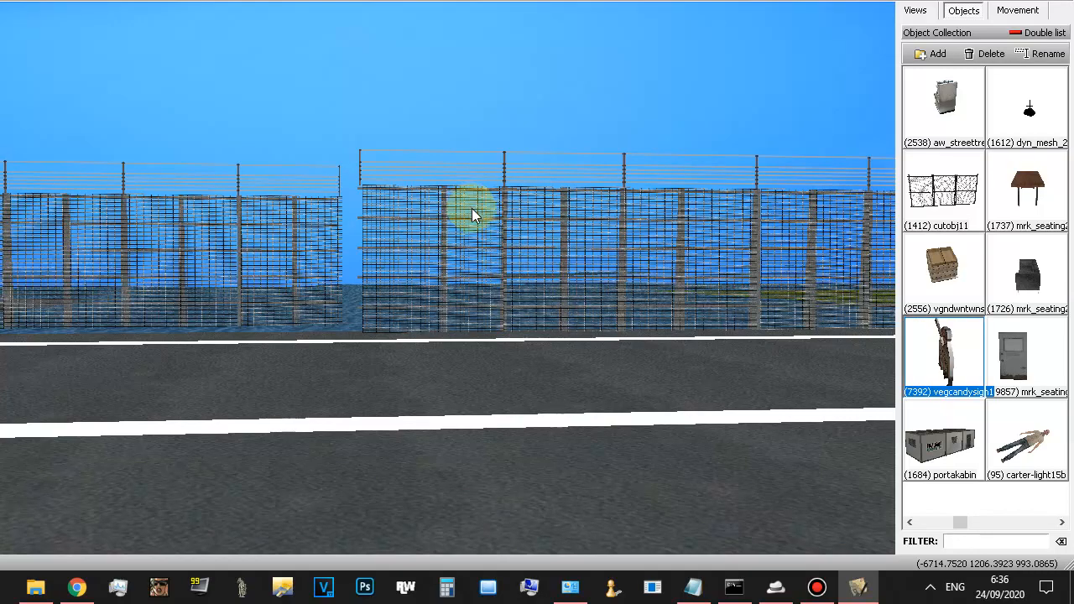
Place another security fence section beside the existing fence.
click(1017, 10)
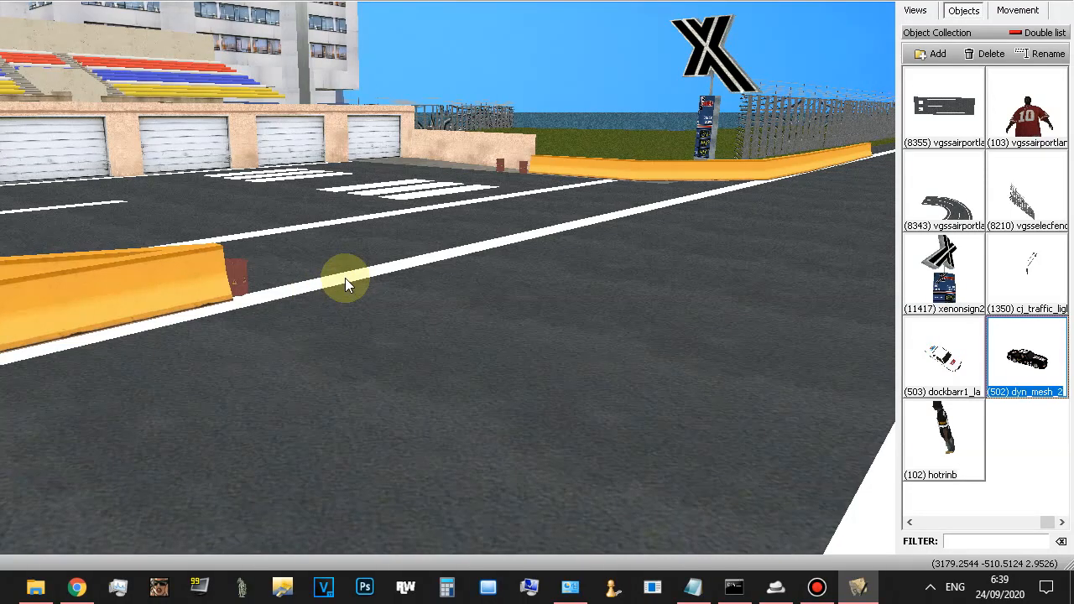
Add object by IDE number 3578 to the map through the Add object dialog.
click(930, 52)
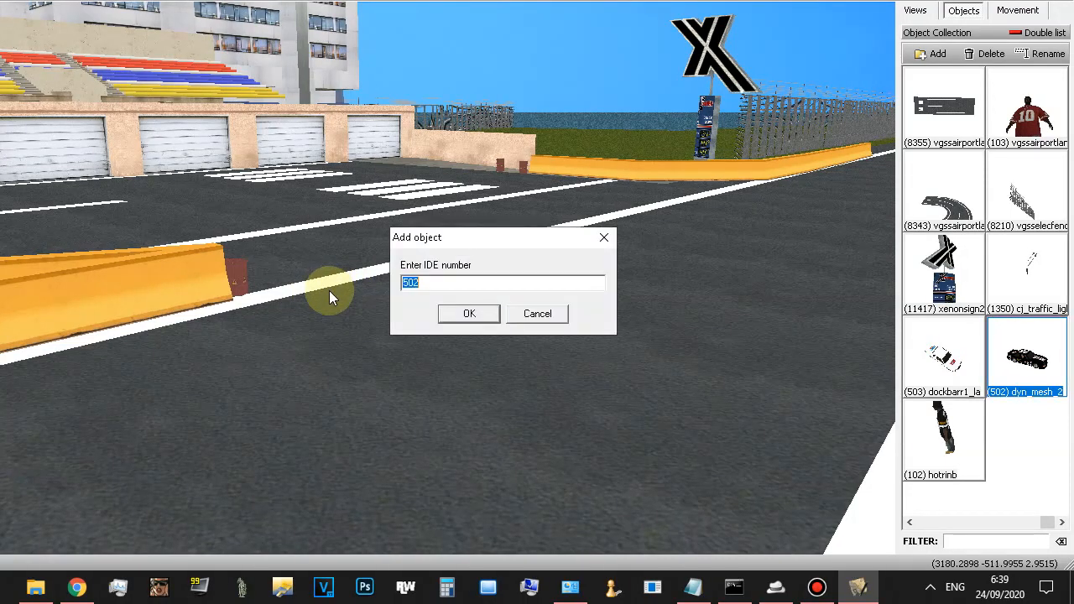
click(468, 314)
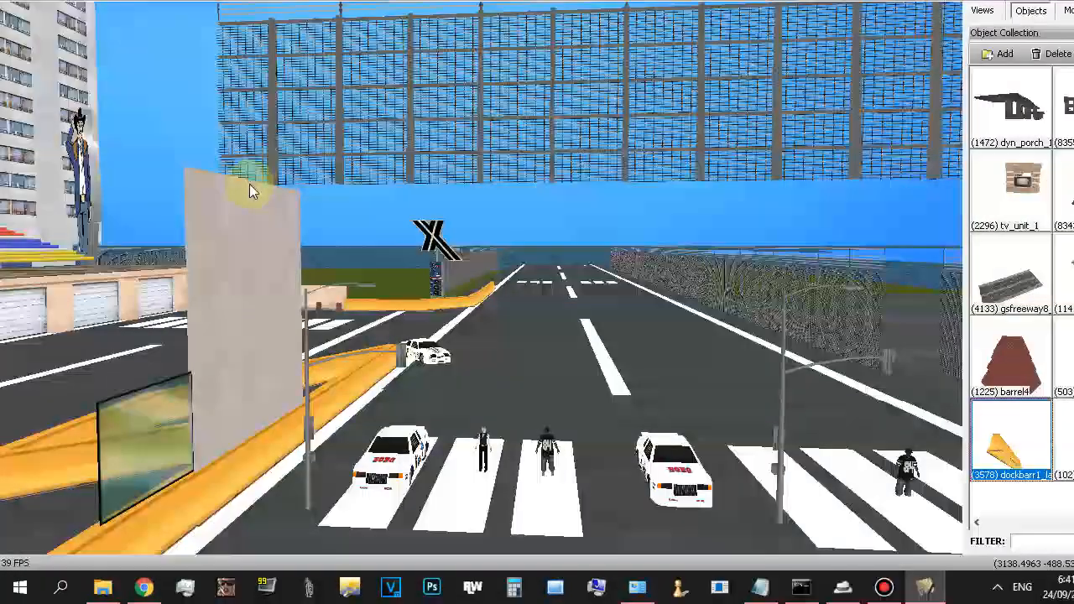
click(997, 54)
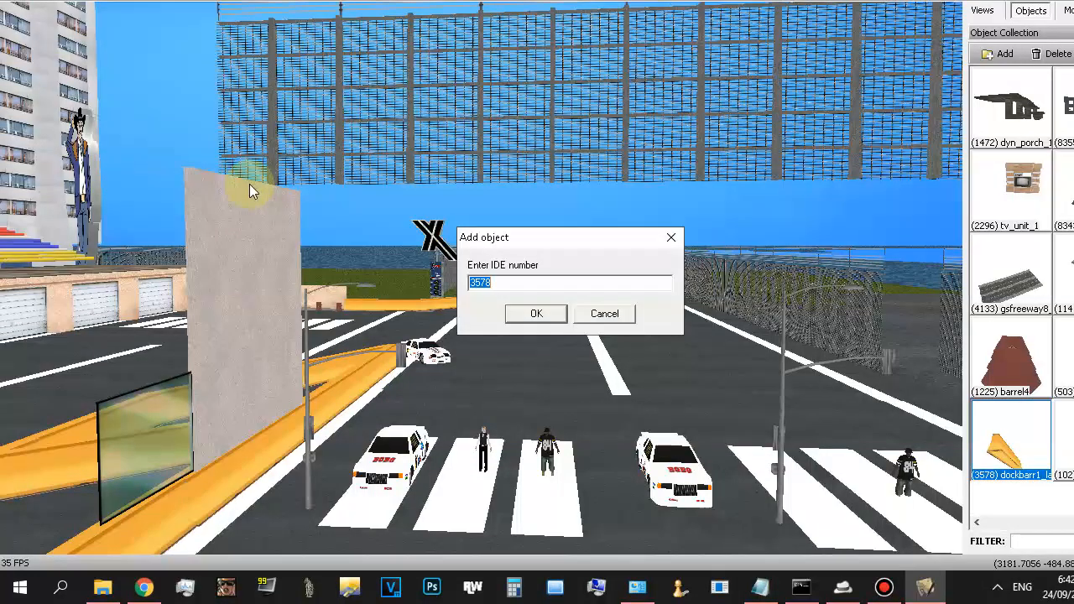
click(535, 314)
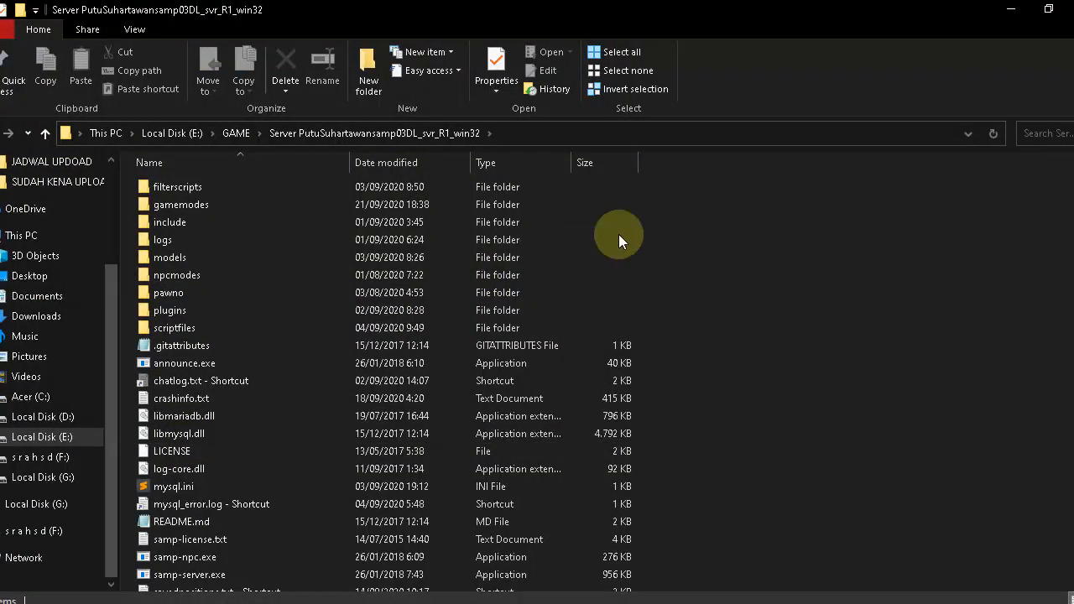
mouse_move(317, 148)
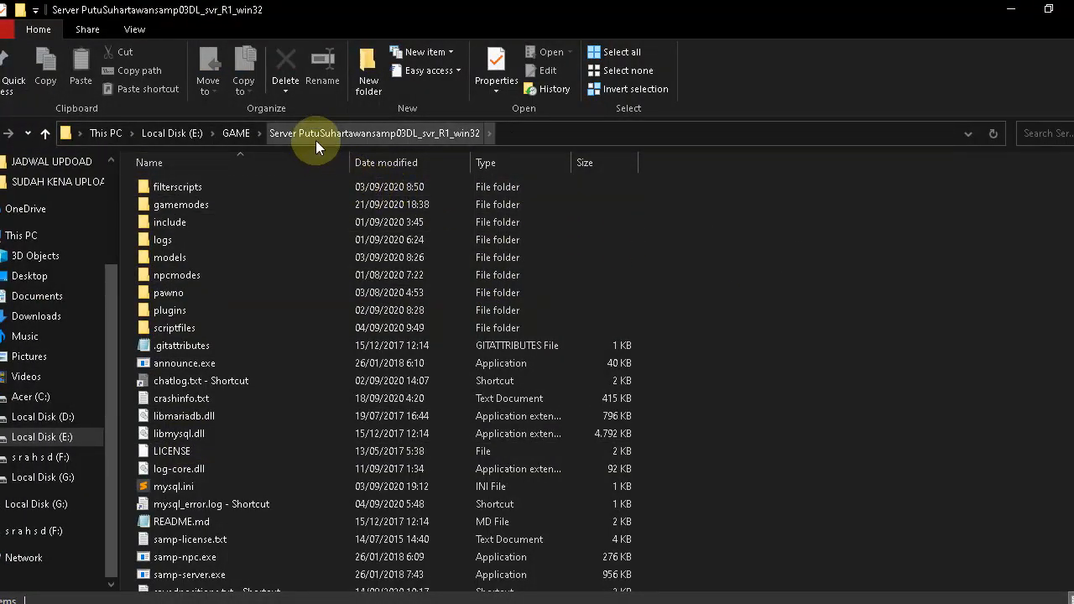
mouse_move(390, 136)
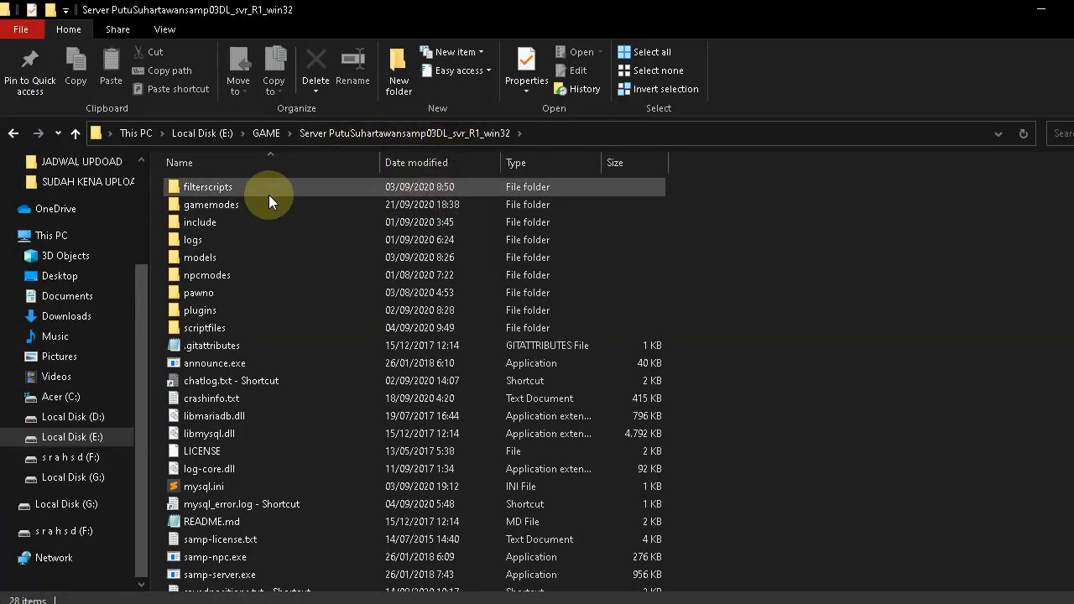
Enter the gamemodes subfolder inside the SA-MP server files.
double_click(211, 205)
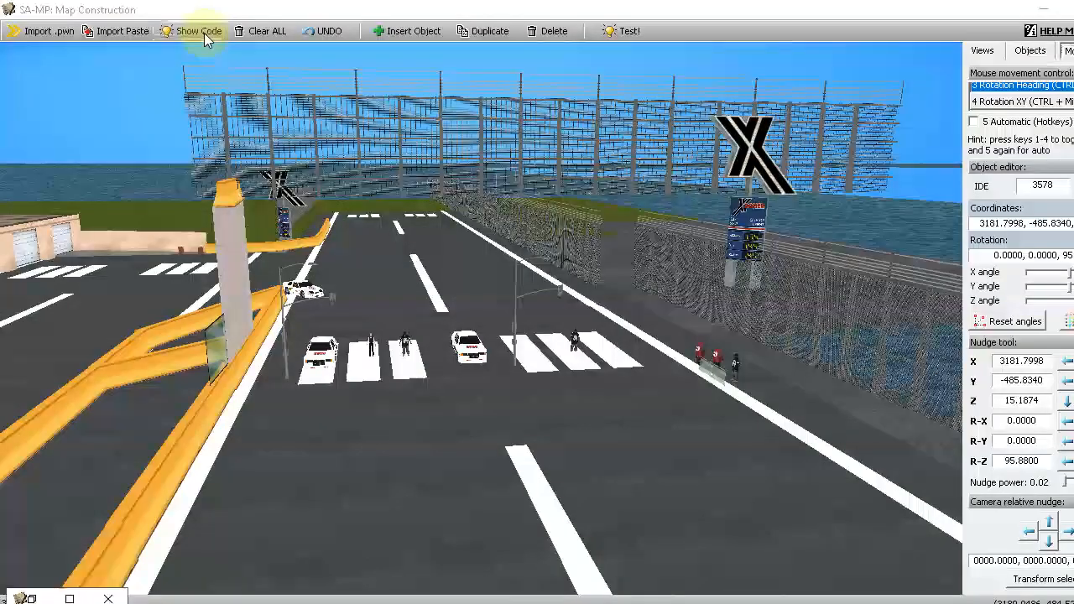
Show the map's Pawn code as CreateDynamicObject lines and select them for copying.
click(198, 30)
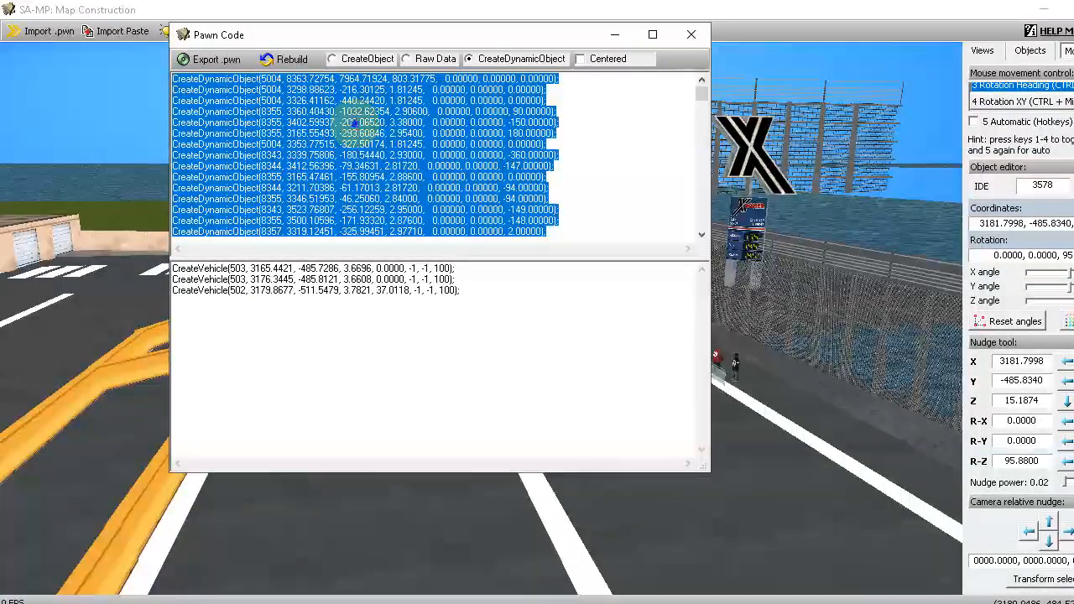
click(692, 34)
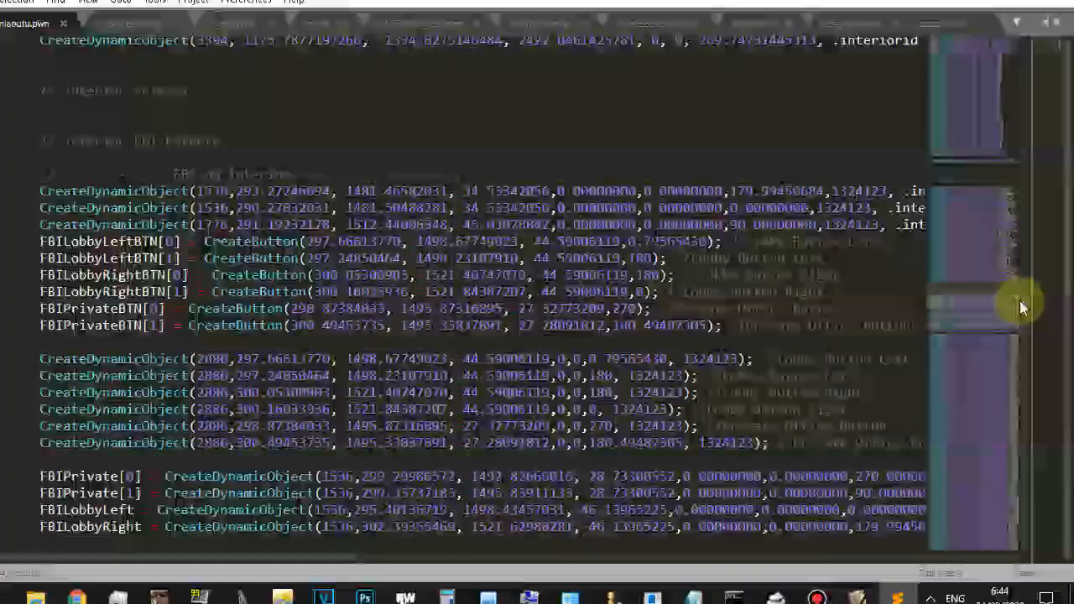
Search duniapulu.pwn for 'removeforplayer' to locate RemoveBuildingForPlayer usage.
scroll(down, 3)
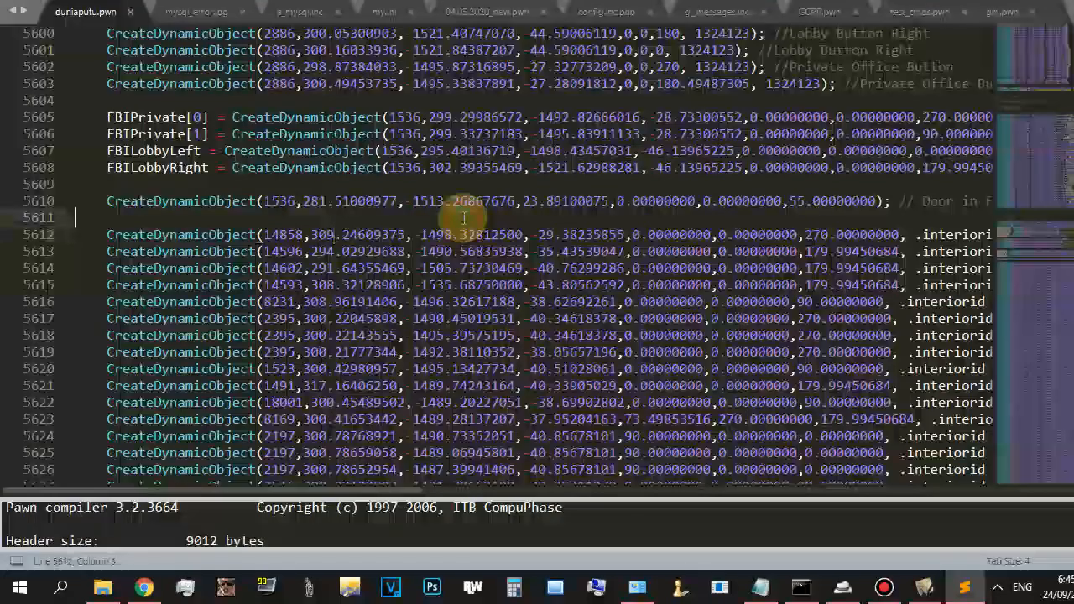
text(removebuilding)
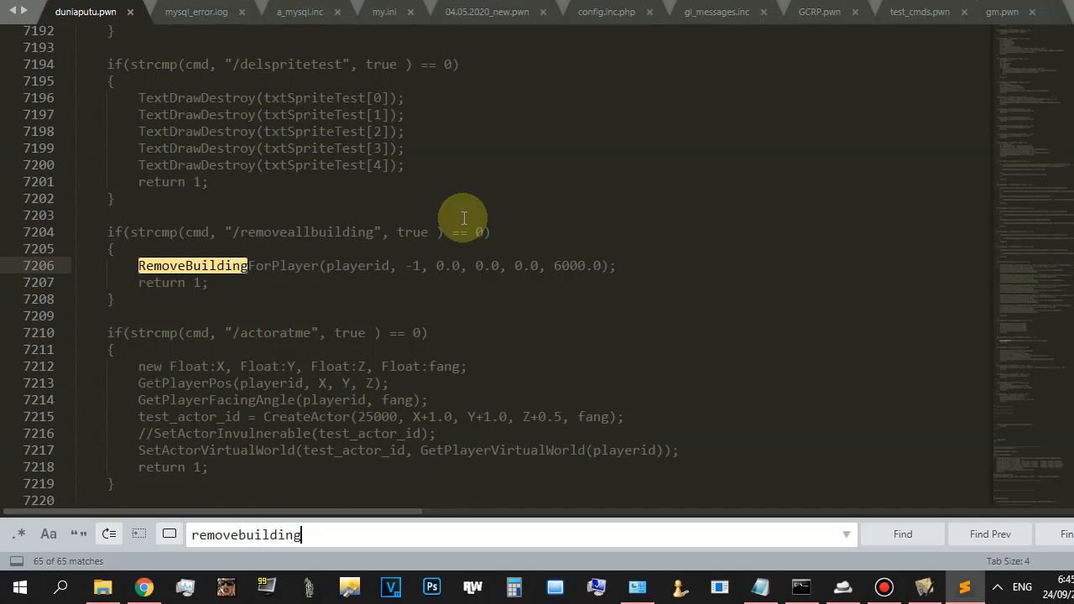
text(forplayer)
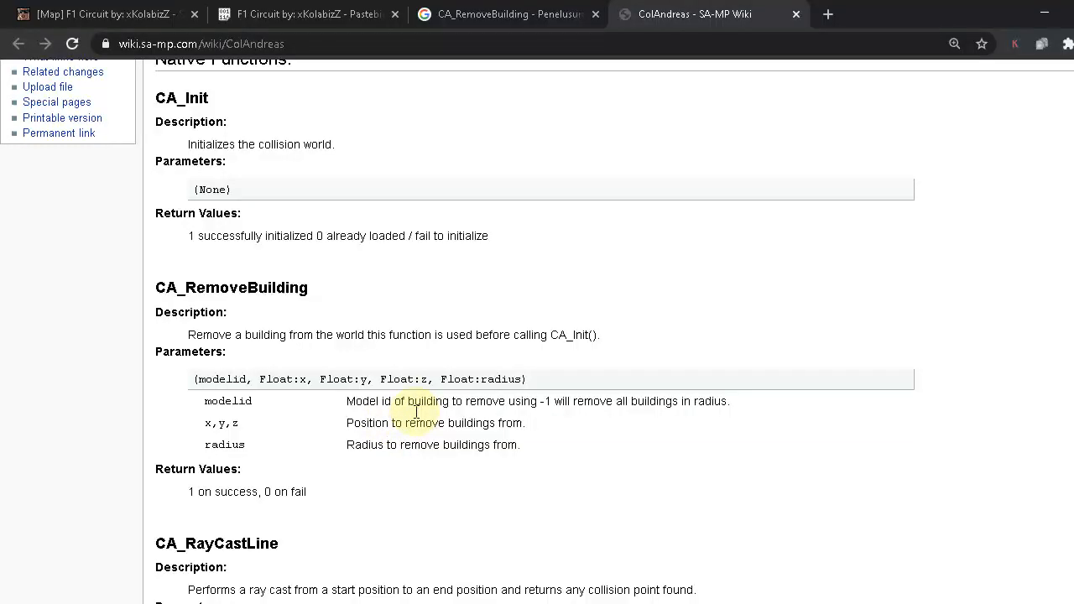
Scroll through the wiki's CA_RemoveBuilding, CA_RayCastLine and CA_RayCastLineMulti reference.
scroll(down, 3)
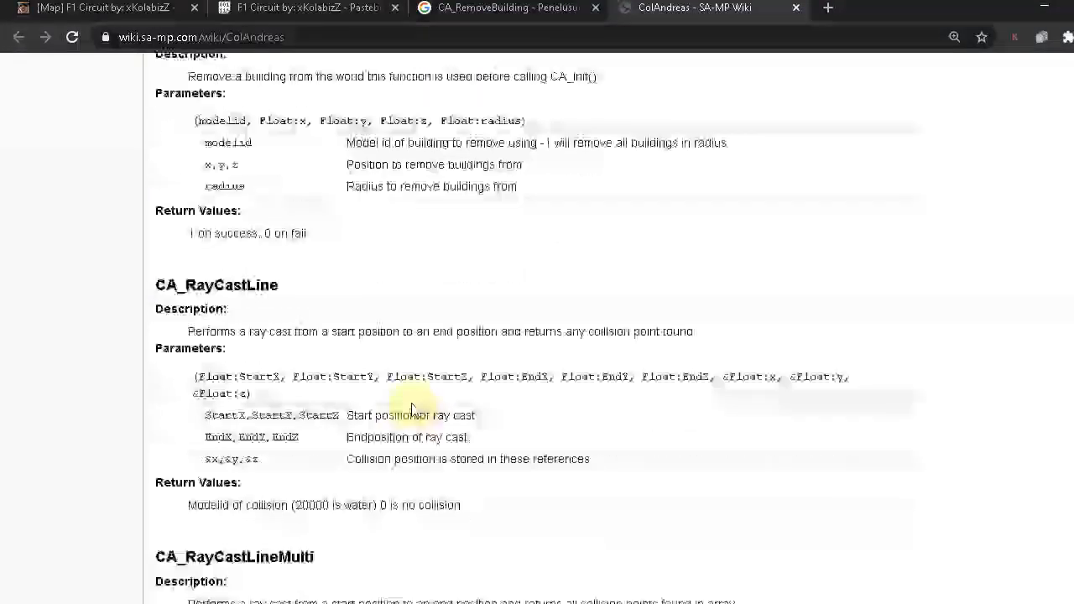
scroll(down, 3)
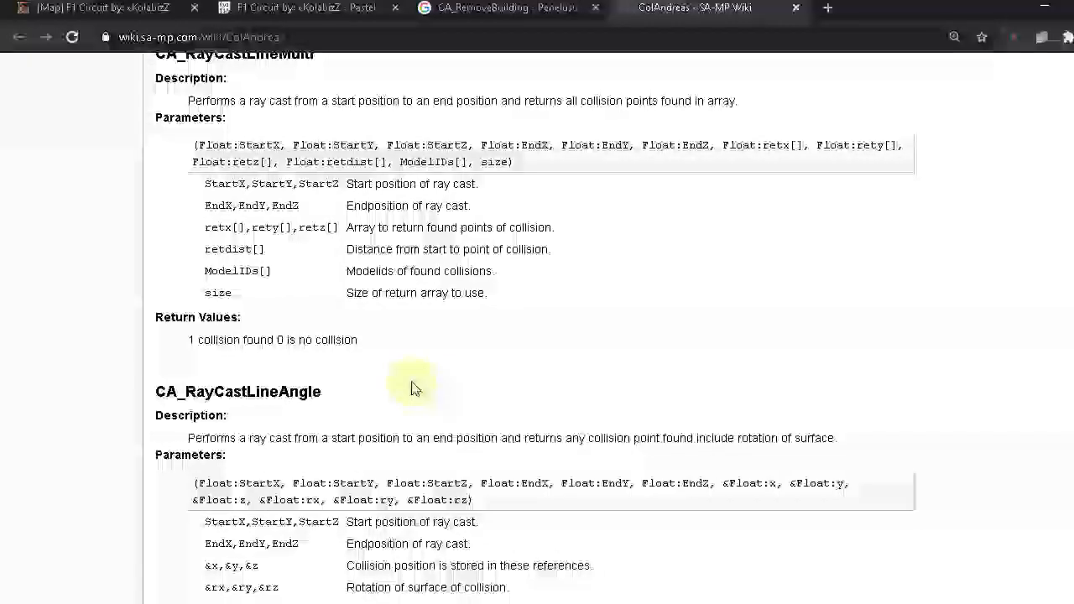
scroll(down, 3)
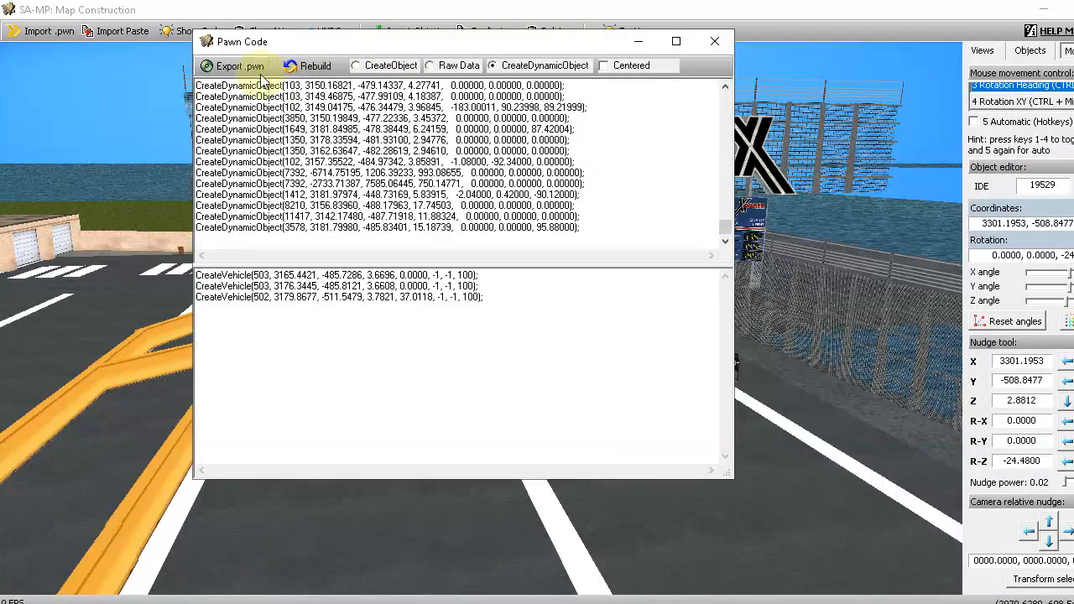
Export the map's Pawn code as 'sirkuit putu star word 0.pwn' into the JADWAL UPDOAD folder.
click(238, 65)
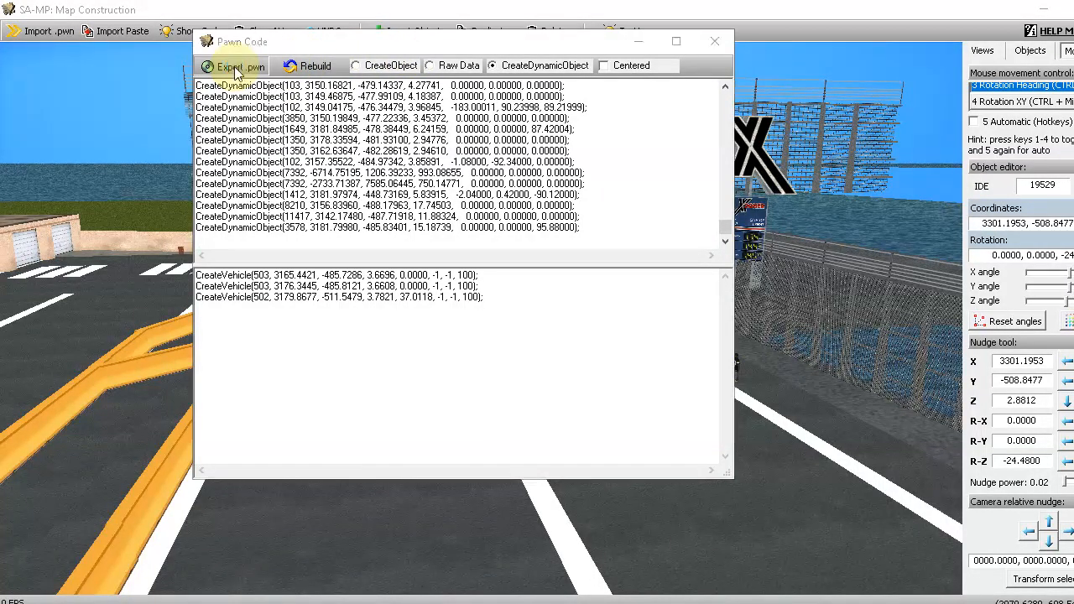
click(237, 66)
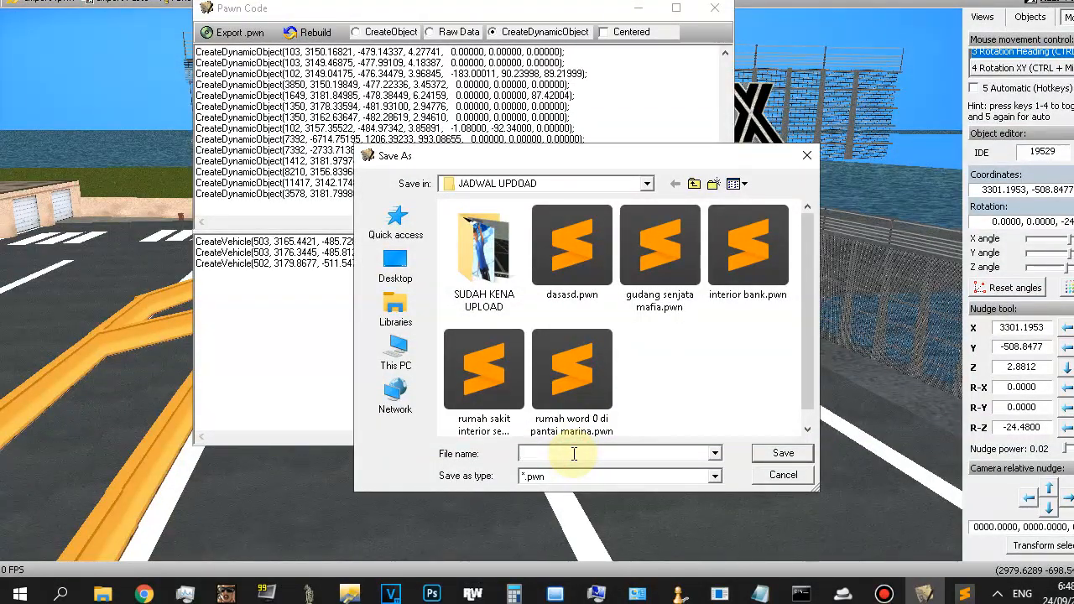
text(s)
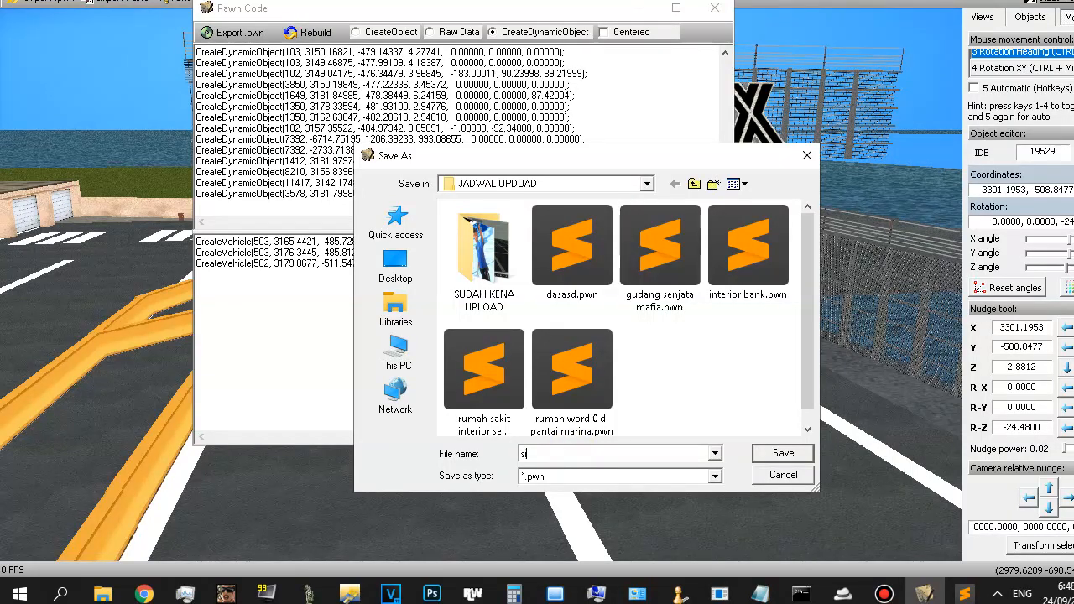
text(irkuit putu star)
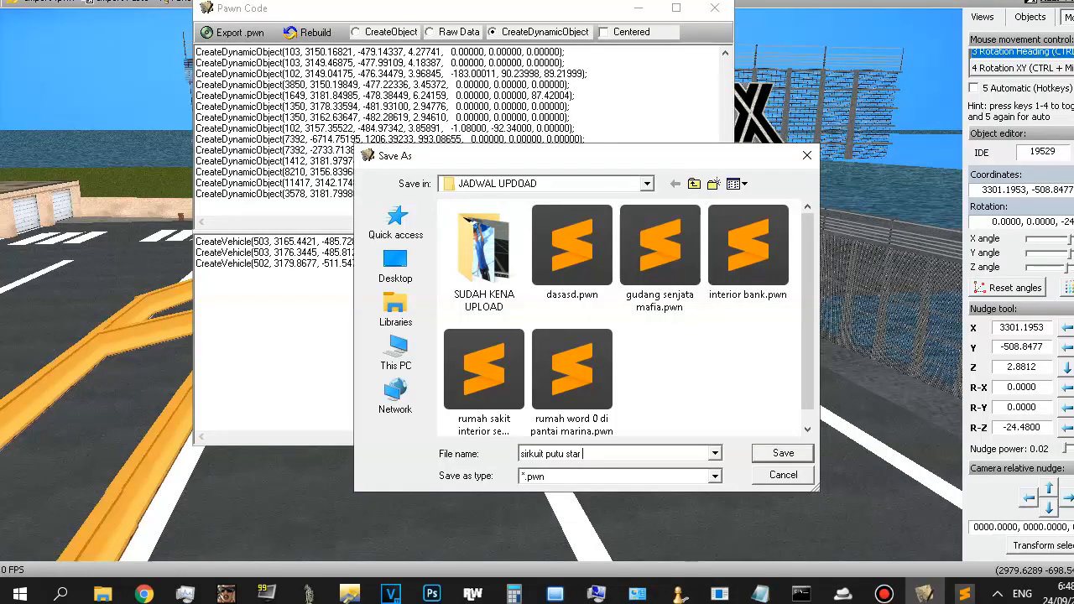
text(word 0)
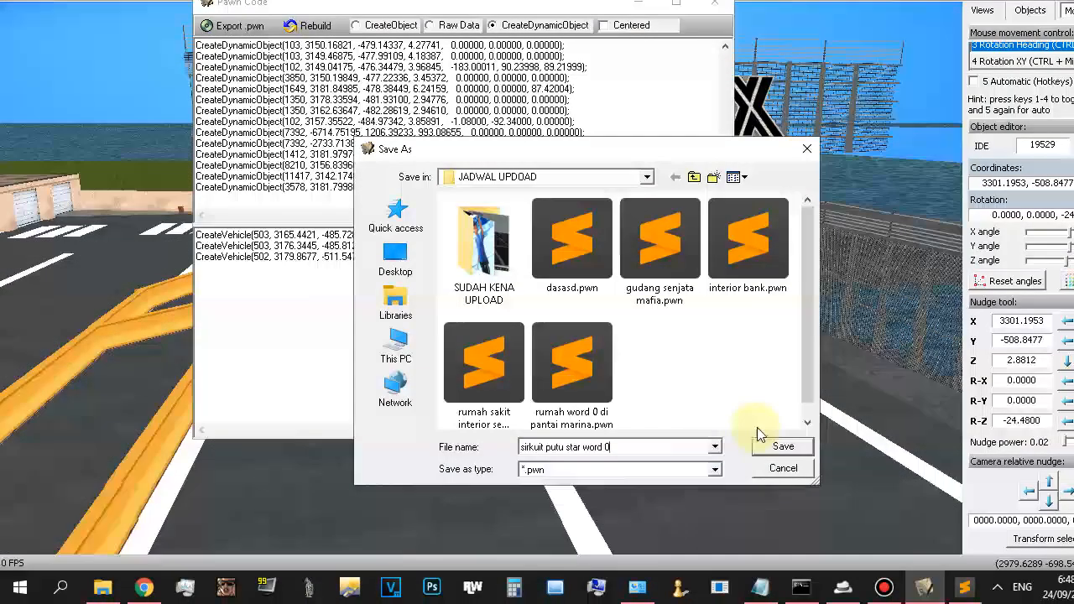
click(782, 446)
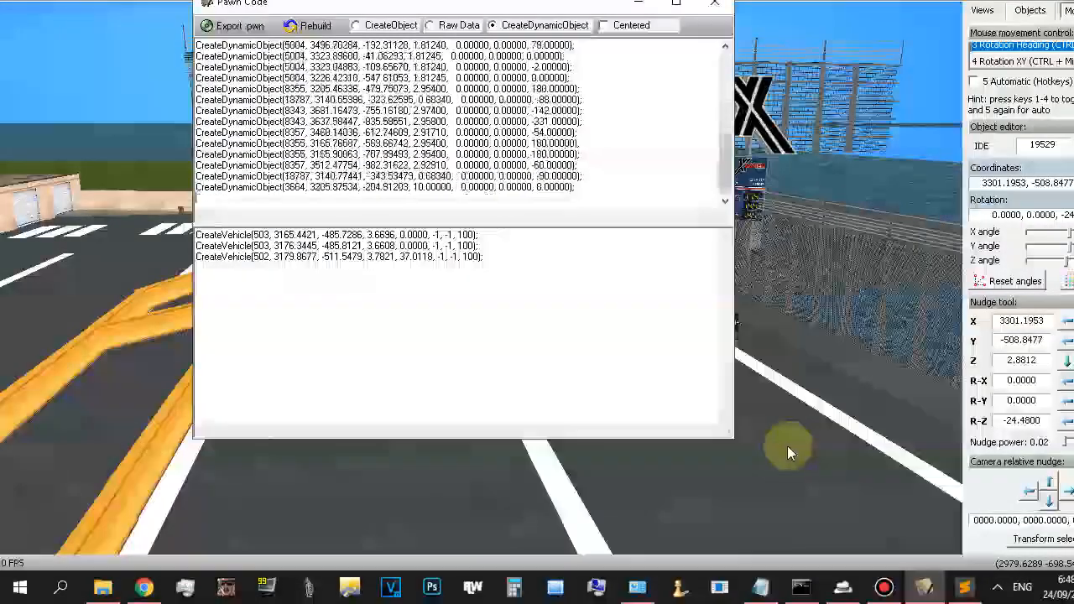